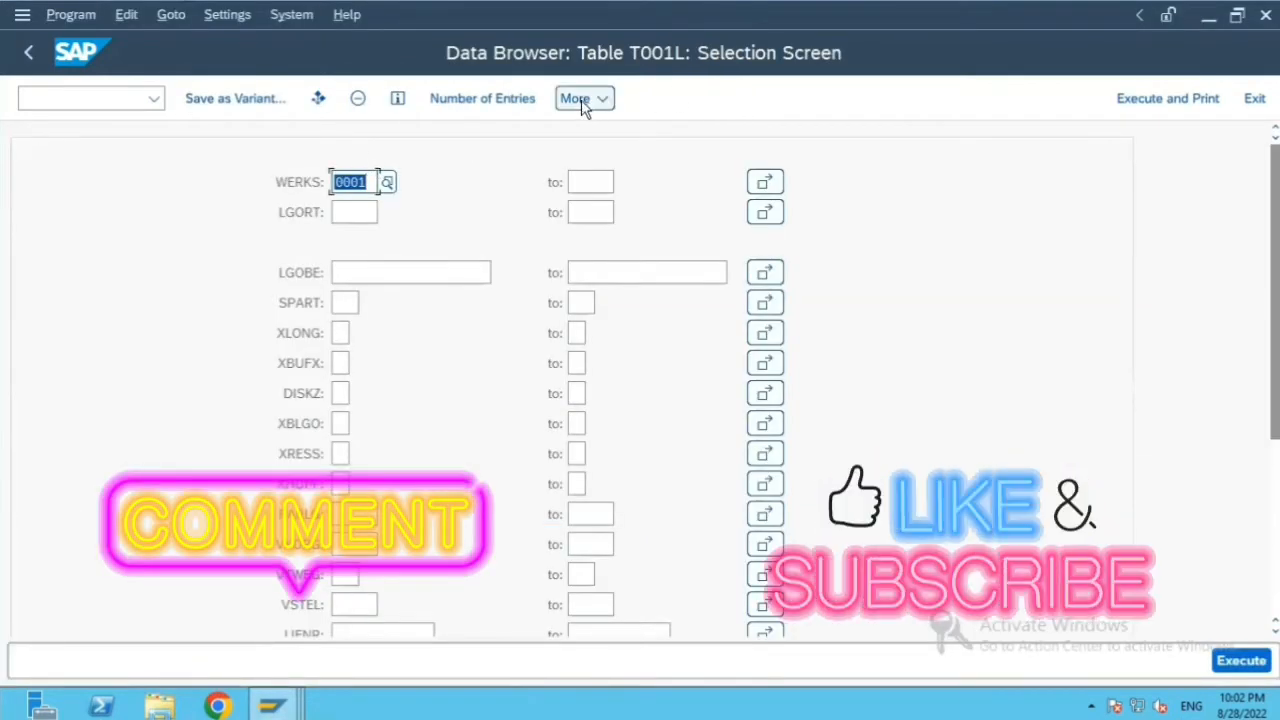
{"action": "mouse_move", "coordinate": [1254, 587]}
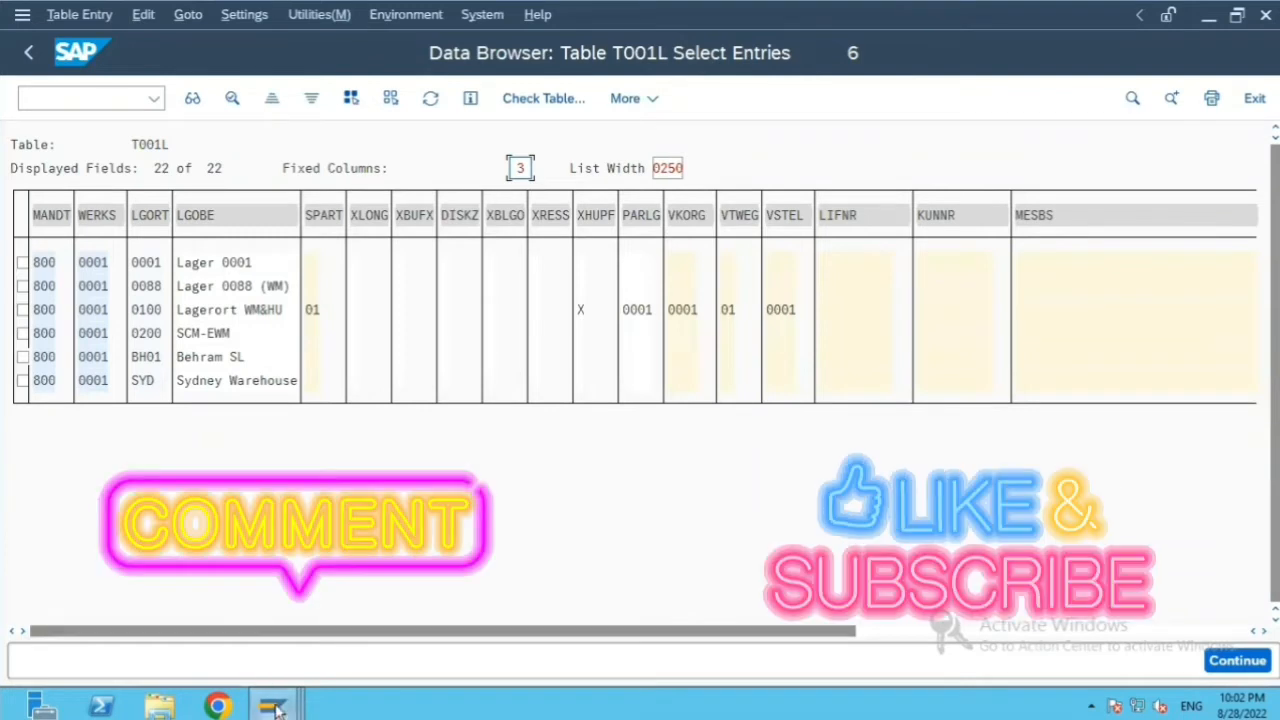
{"action": "mouse_move", "coordinate": [270, 702]}
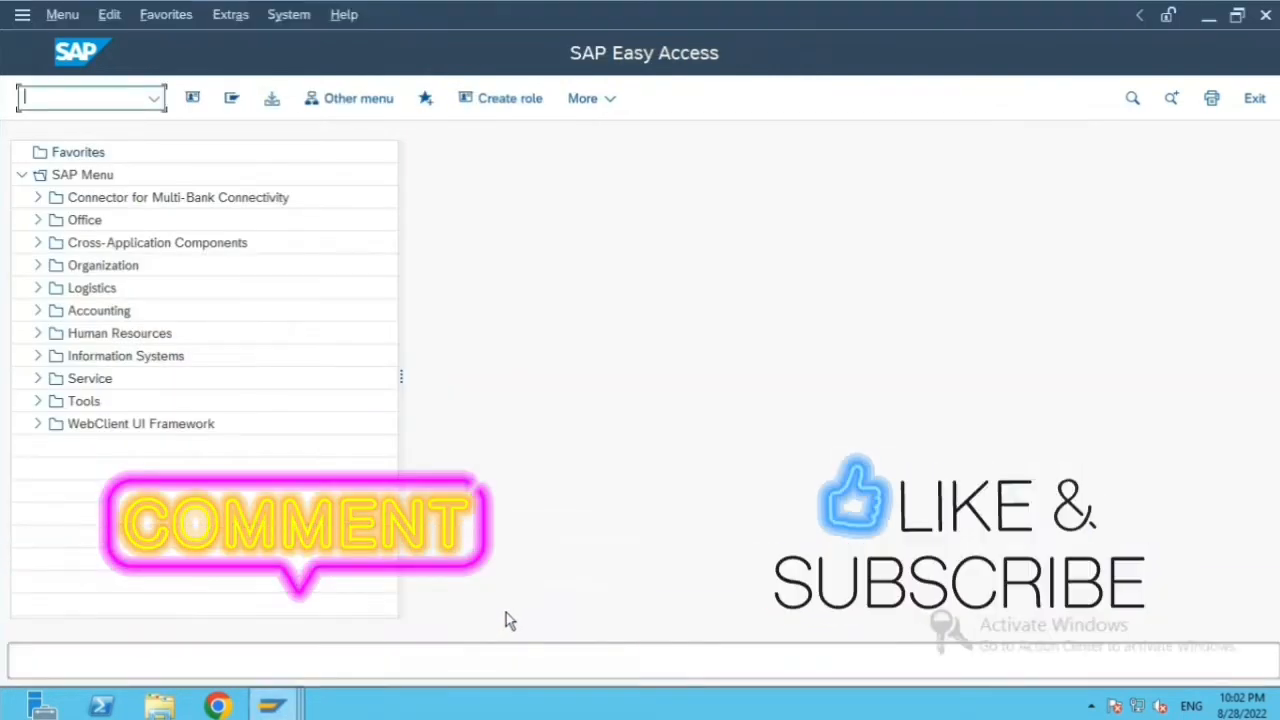
Start transaction SCC1 to reach the Copy by Transport Request screen.
{"action": "type", "text": "sc"}
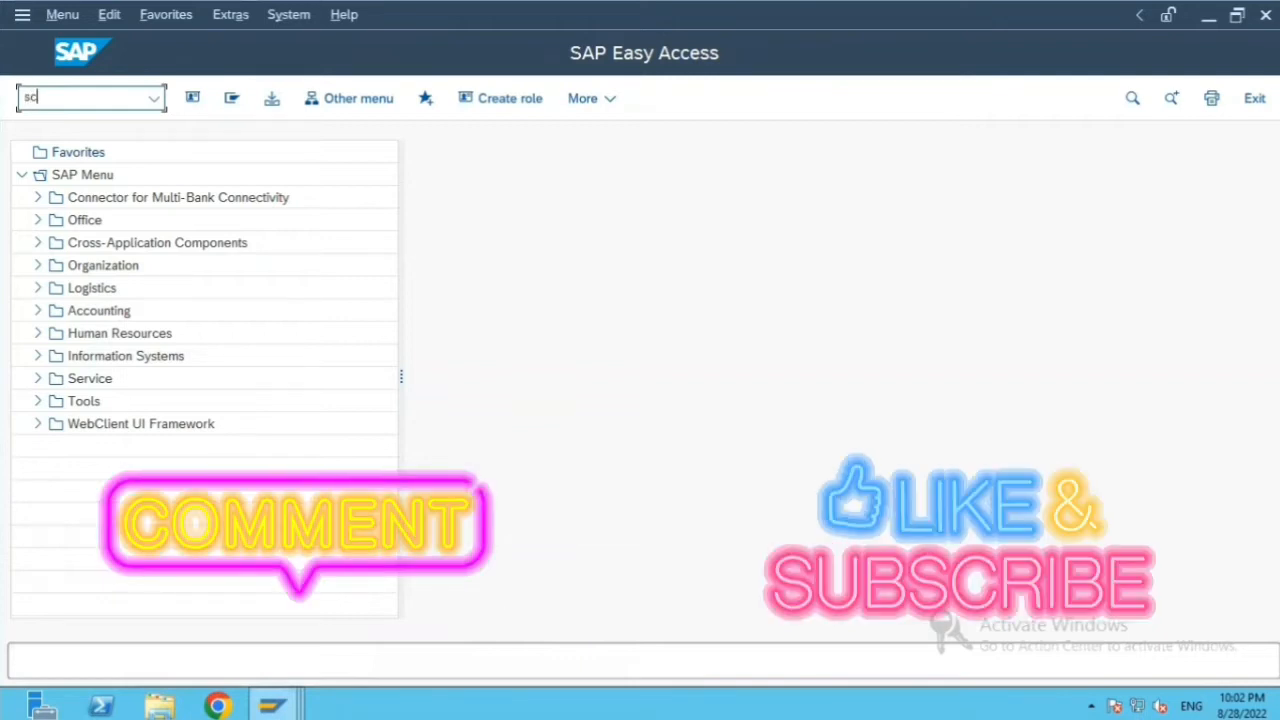
{"action": "type", "text": "cc1"}
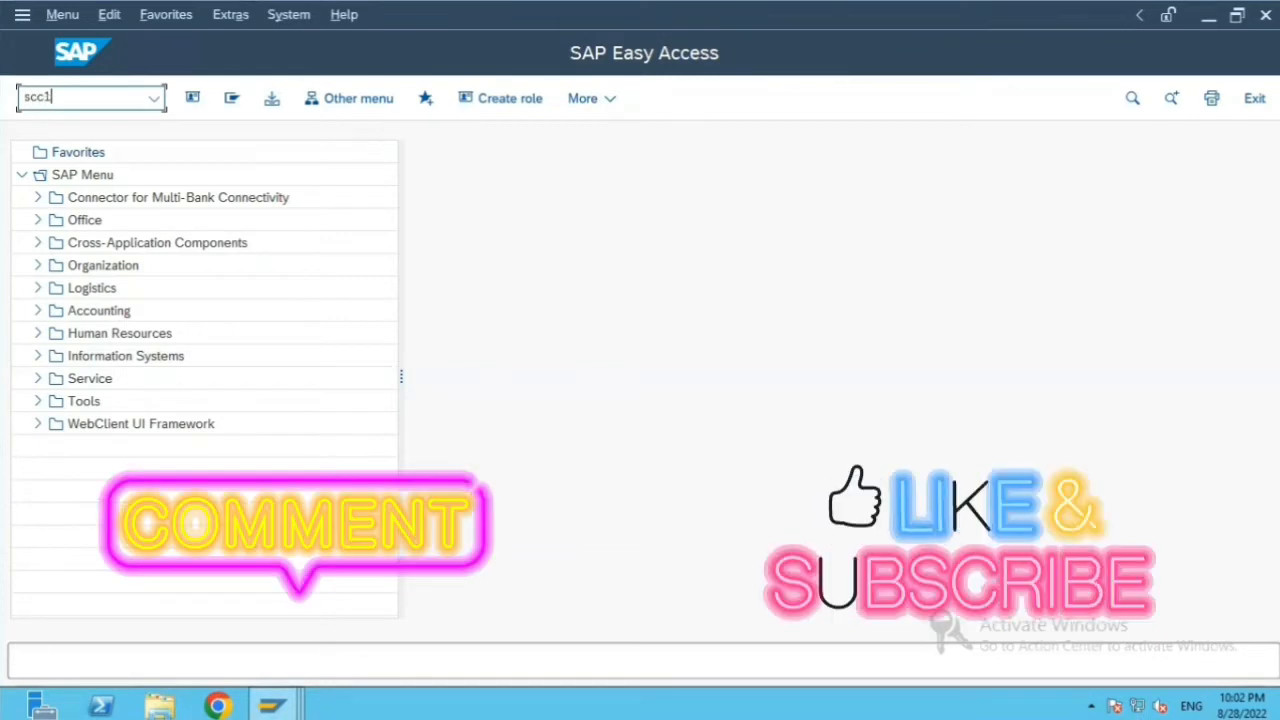
{"action": "key", "text": "Enter"}
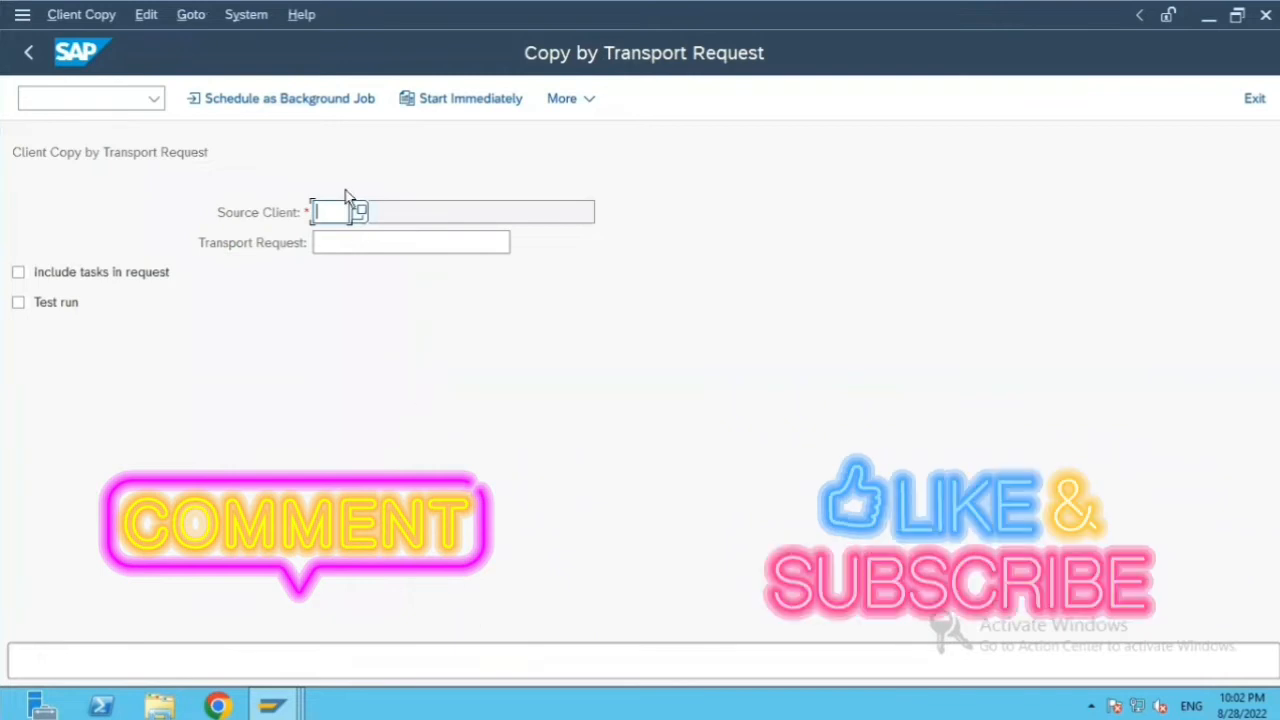
{"action": "mouse_move", "coordinate": [358, 217]}
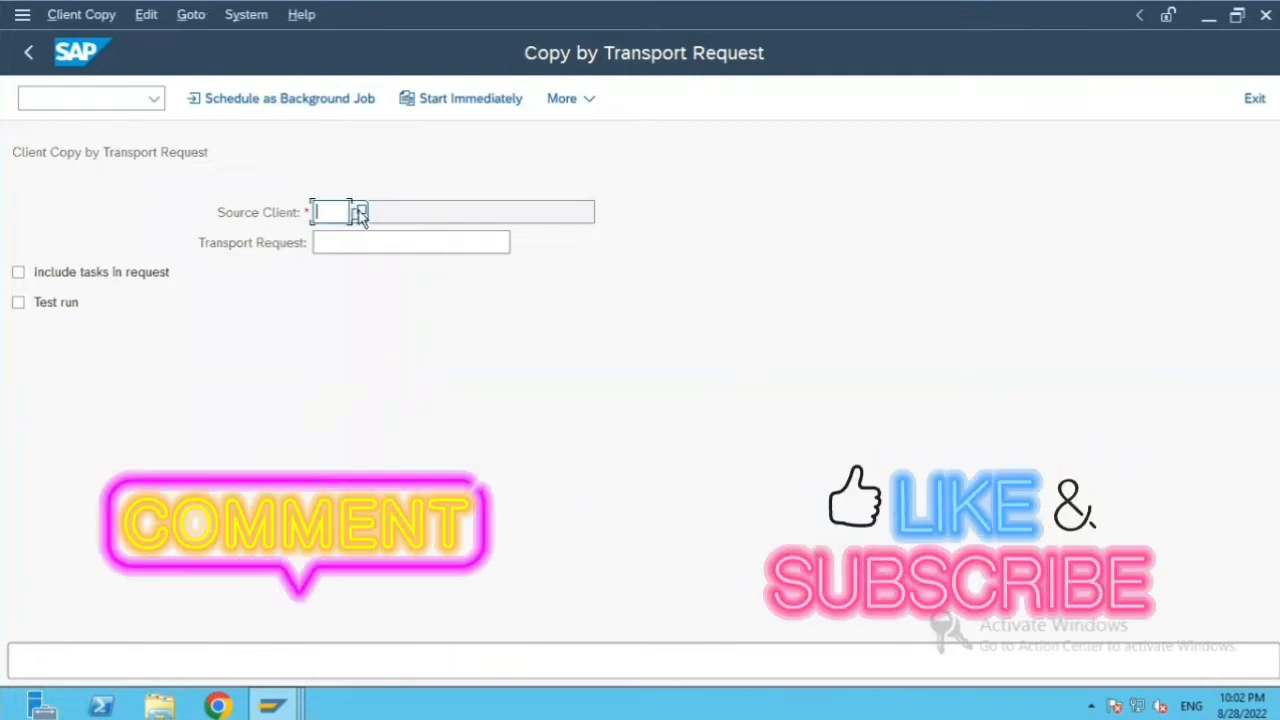
Enter source client 400 and tick 'Include tasks in request'.
{"action": "type", "text": "400"}
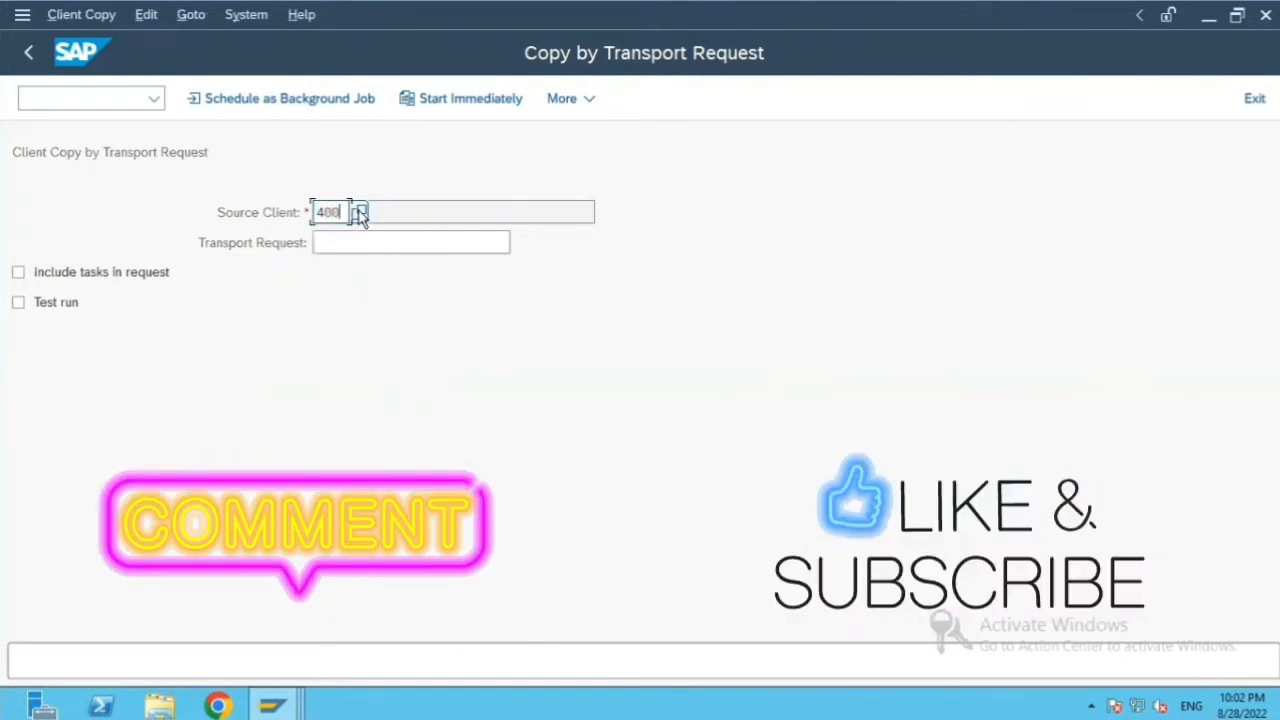
{"action": "left_click", "coordinate": [410, 242]}
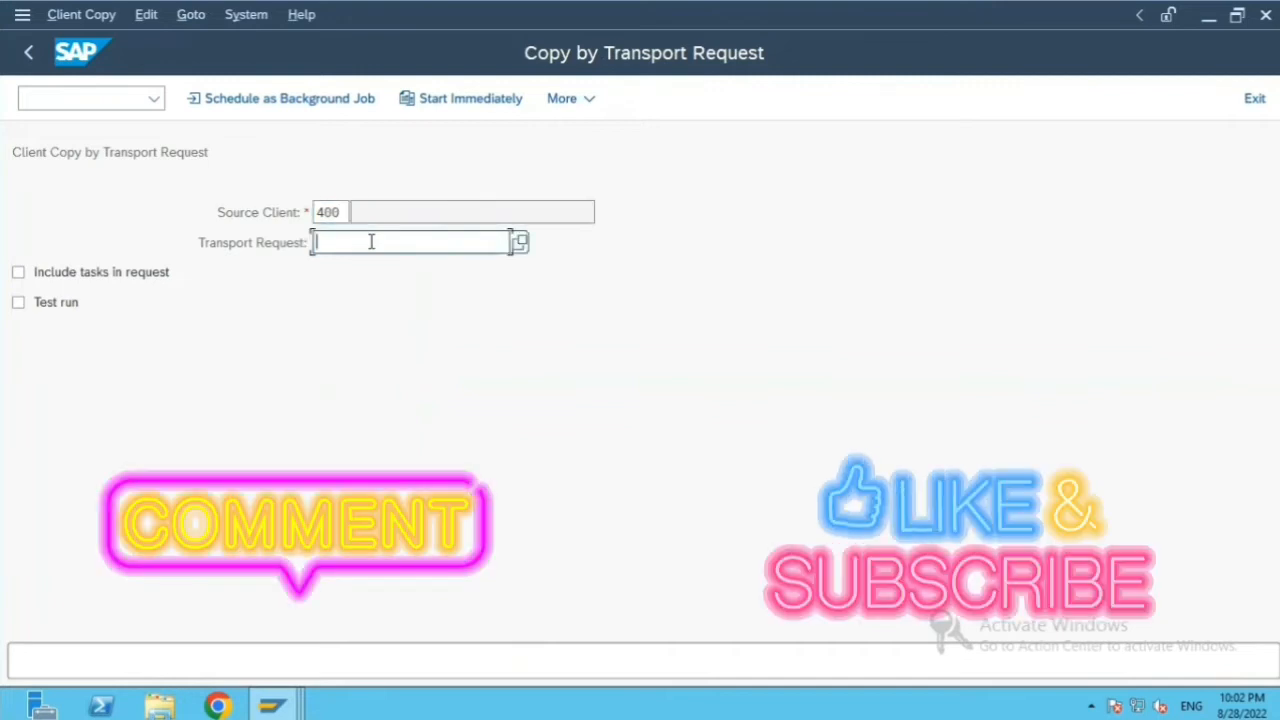
{"action": "left_click", "coordinate": [18, 272]}
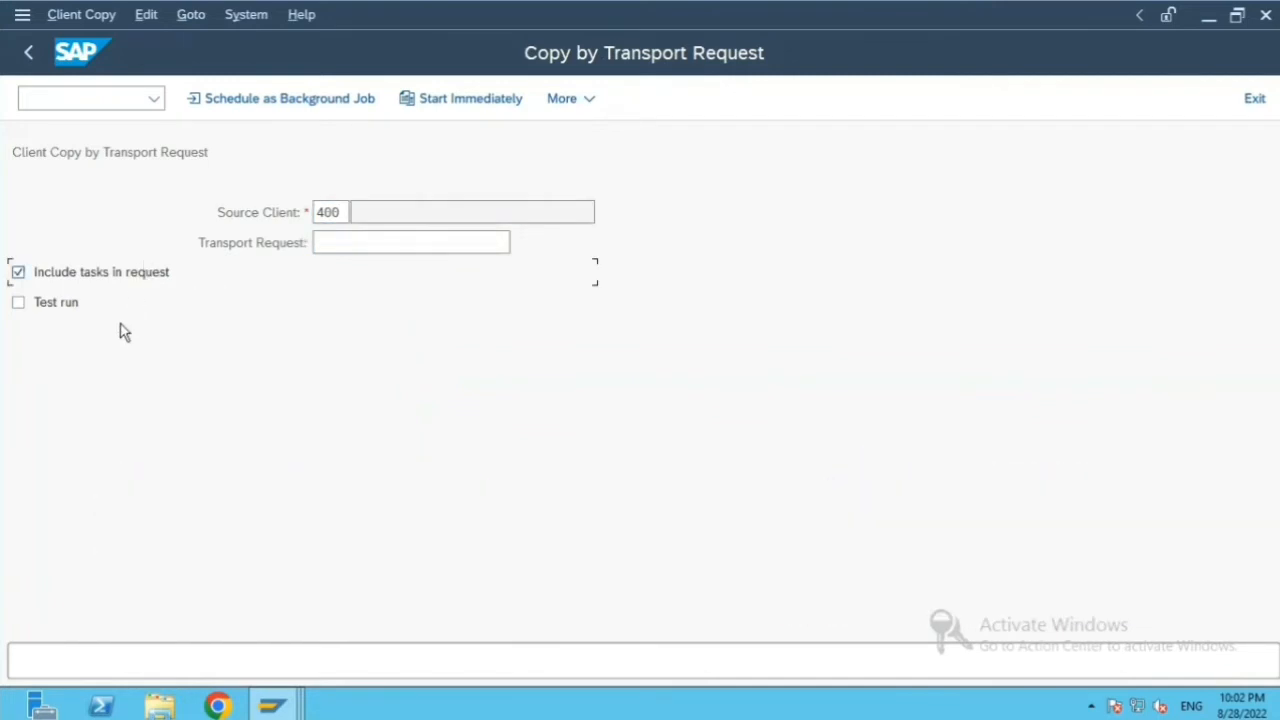
{"action": "left_click", "coordinate": [428, 242]}
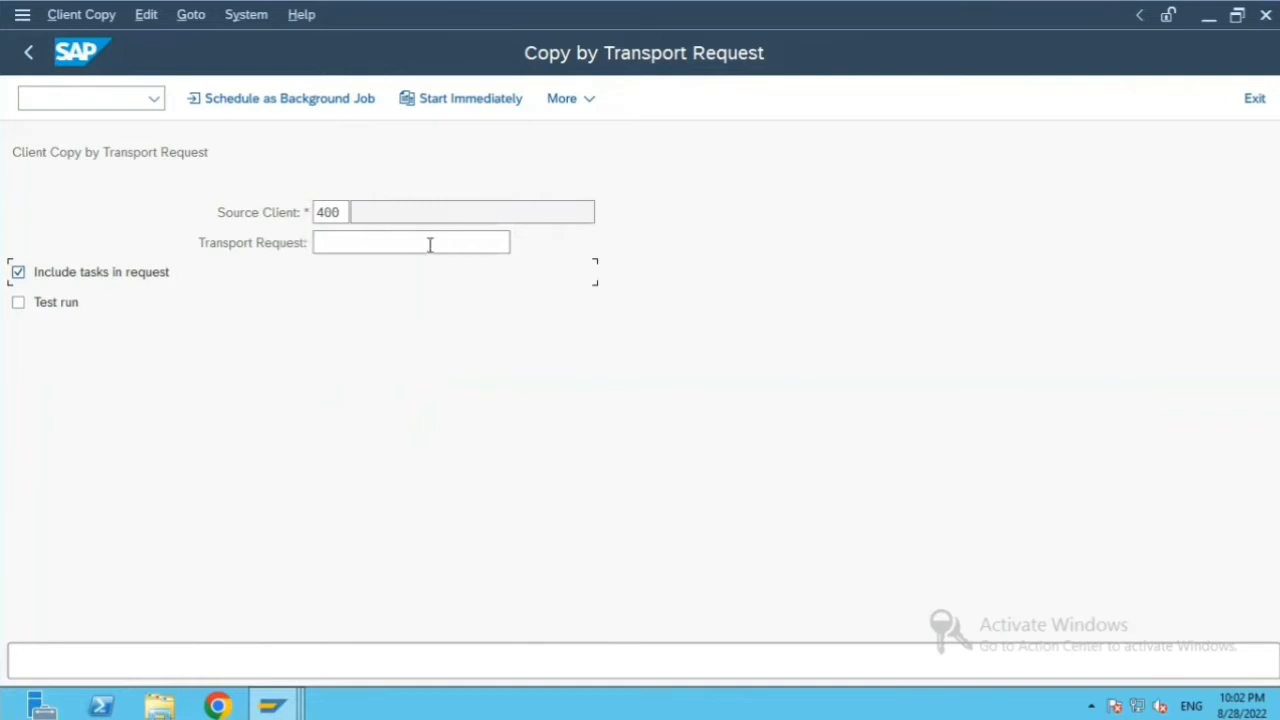
{"action": "left_click", "coordinate": [410, 242]}
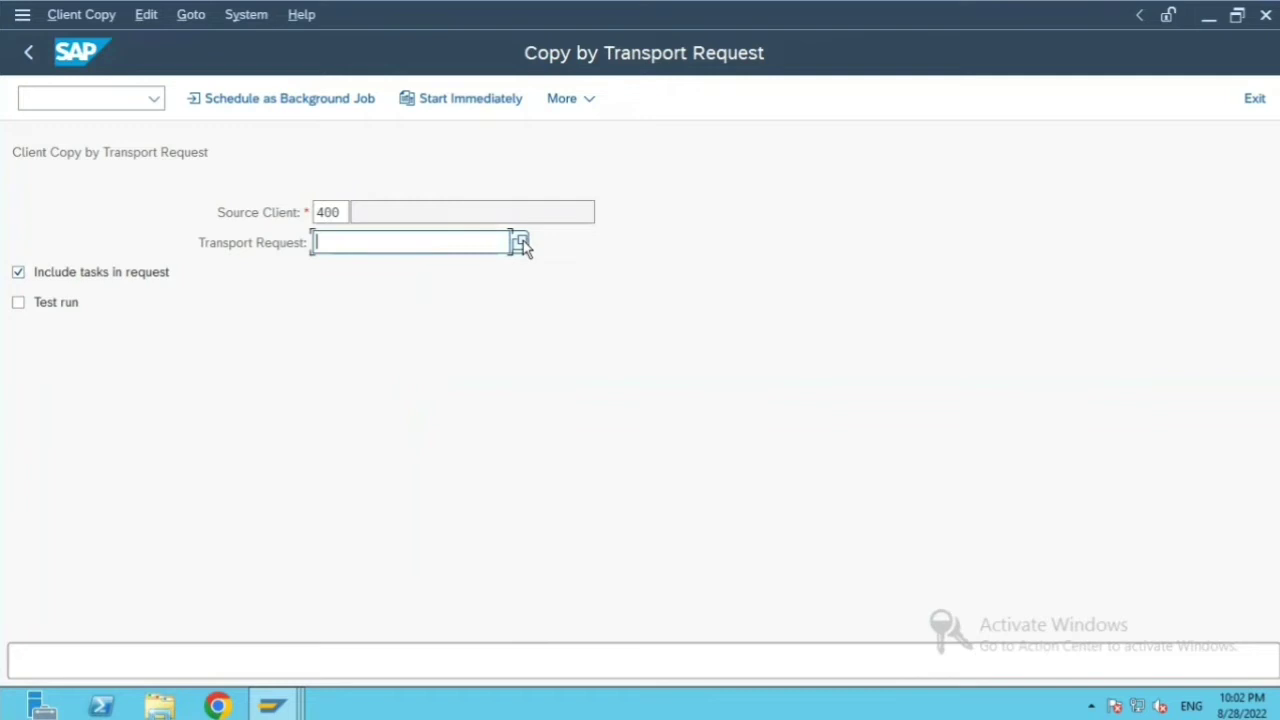
Search requests with Request/Task and Owner set to *, type Customizing request only.
{"action": "left_click", "coordinate": [517, 243]}
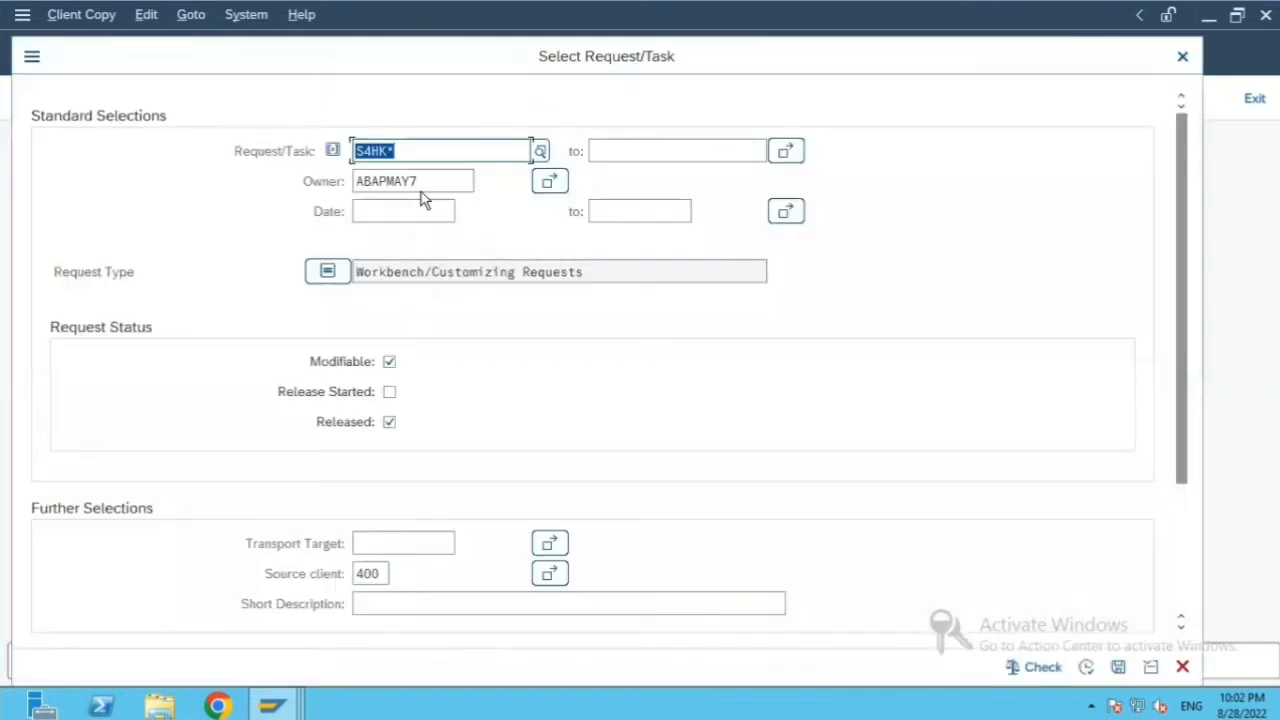
{"action": "type", "text": "*"}
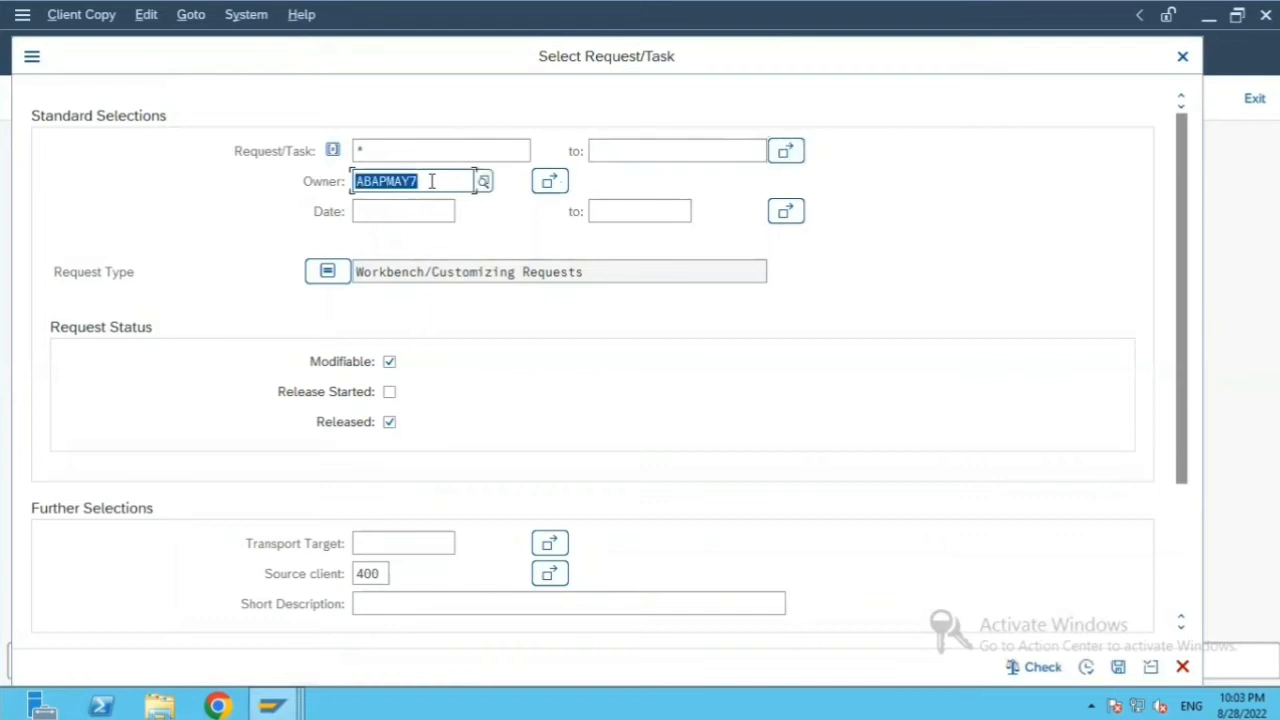
{"action": "left_click", "coordinate": [482, 181]}
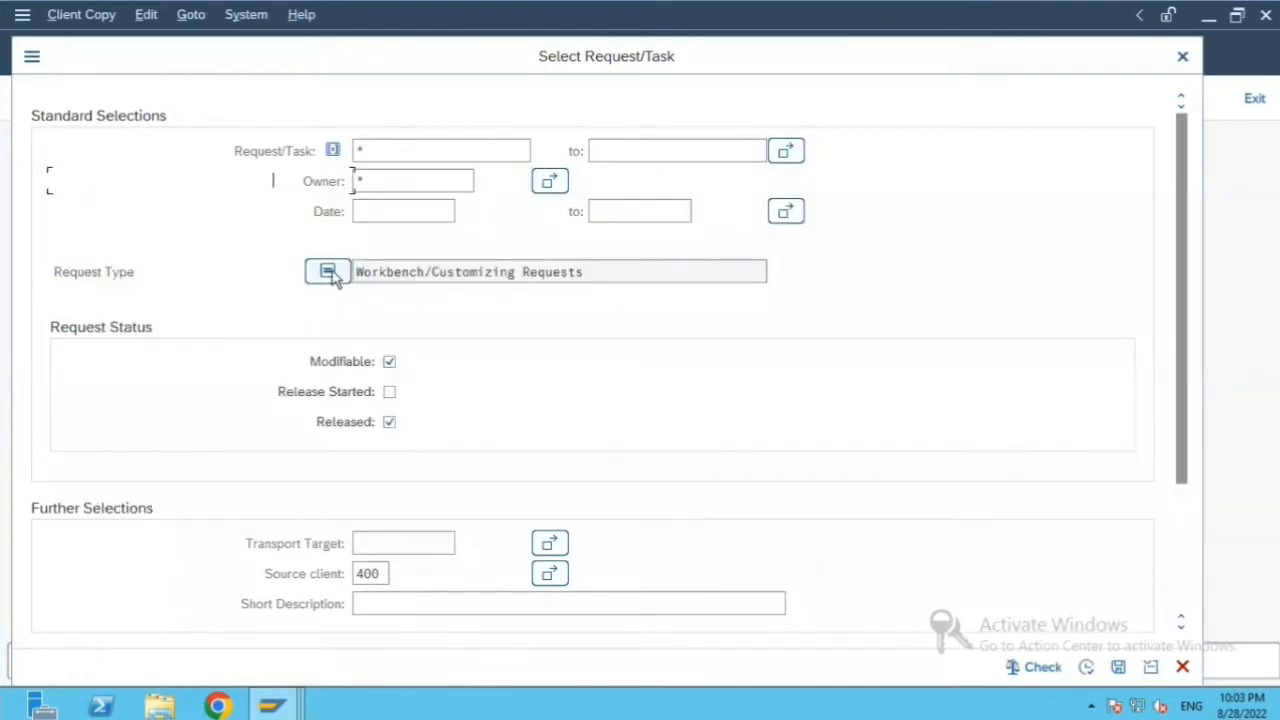
{"action": "left_click", "coordinate": [328, 271]}
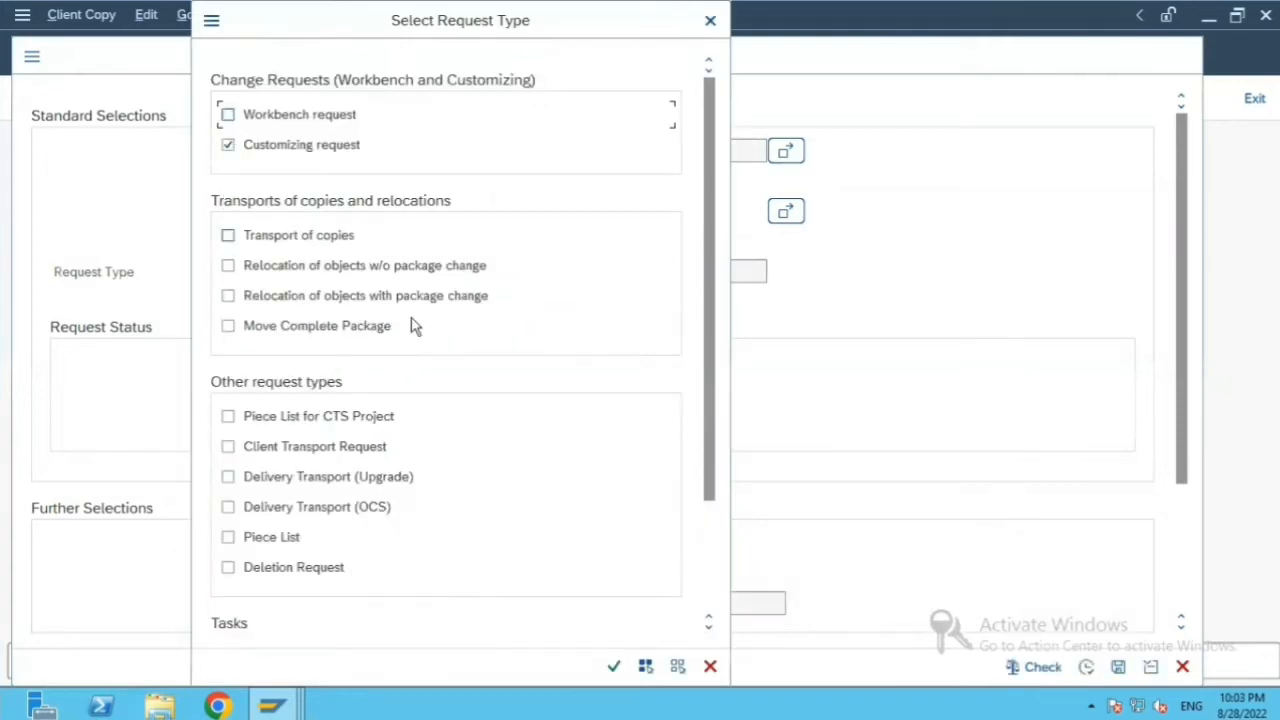
{"action": "left_click", "coordinate": [612, 666]}
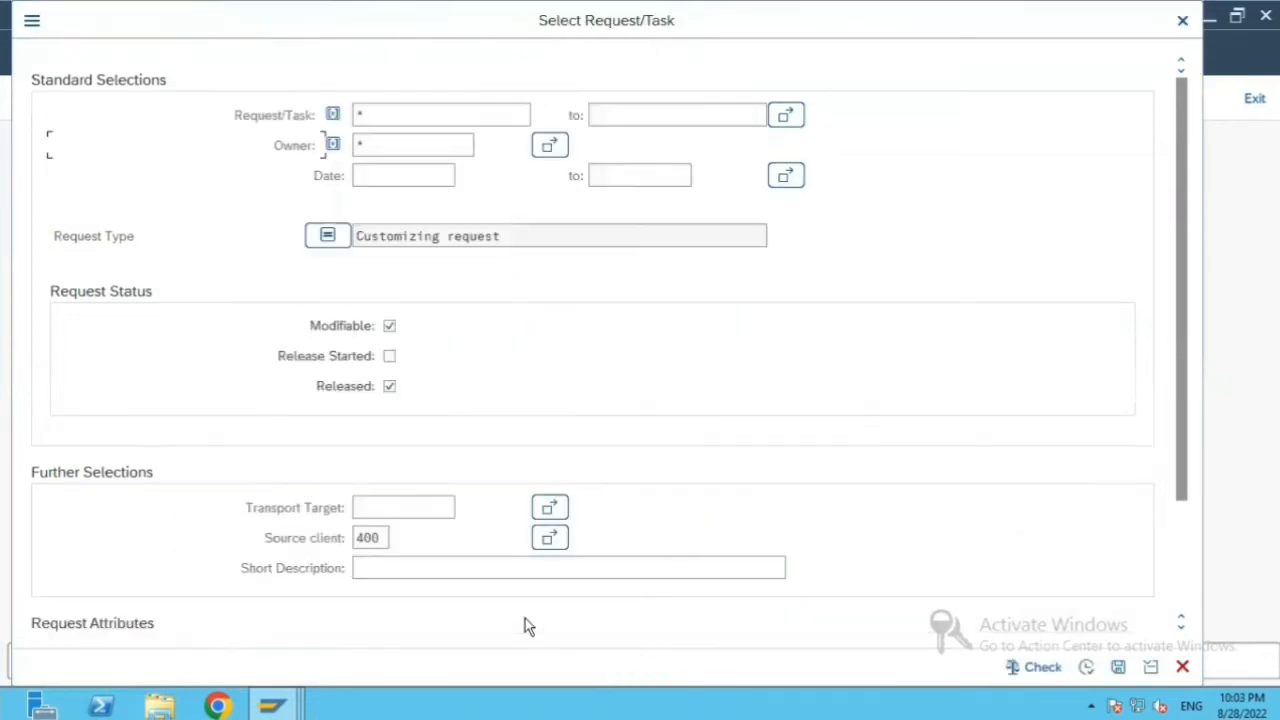
{"action": "mouse_move", "coordinate": [1092, 668]}
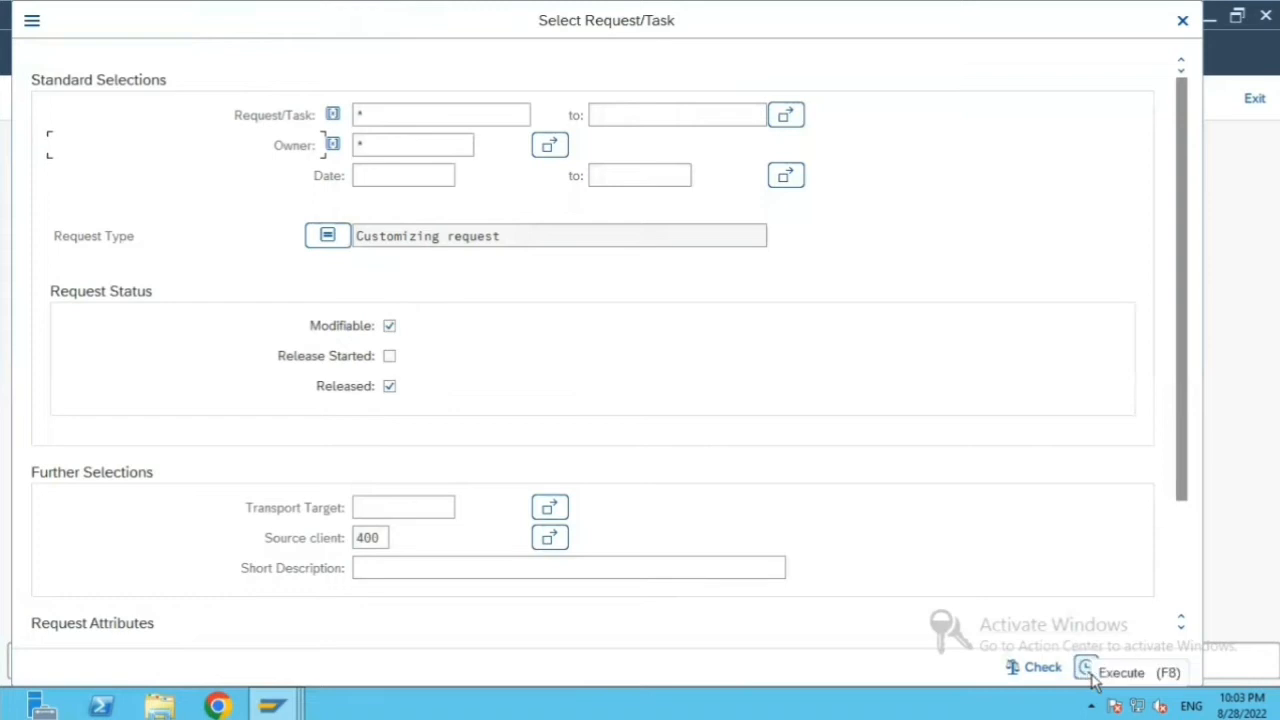
List matching requests and expand S4HK900804, task S4HK900805, VC_T001L and T001L.
{"action": "left_click", "coordinate": [1093, 668]}
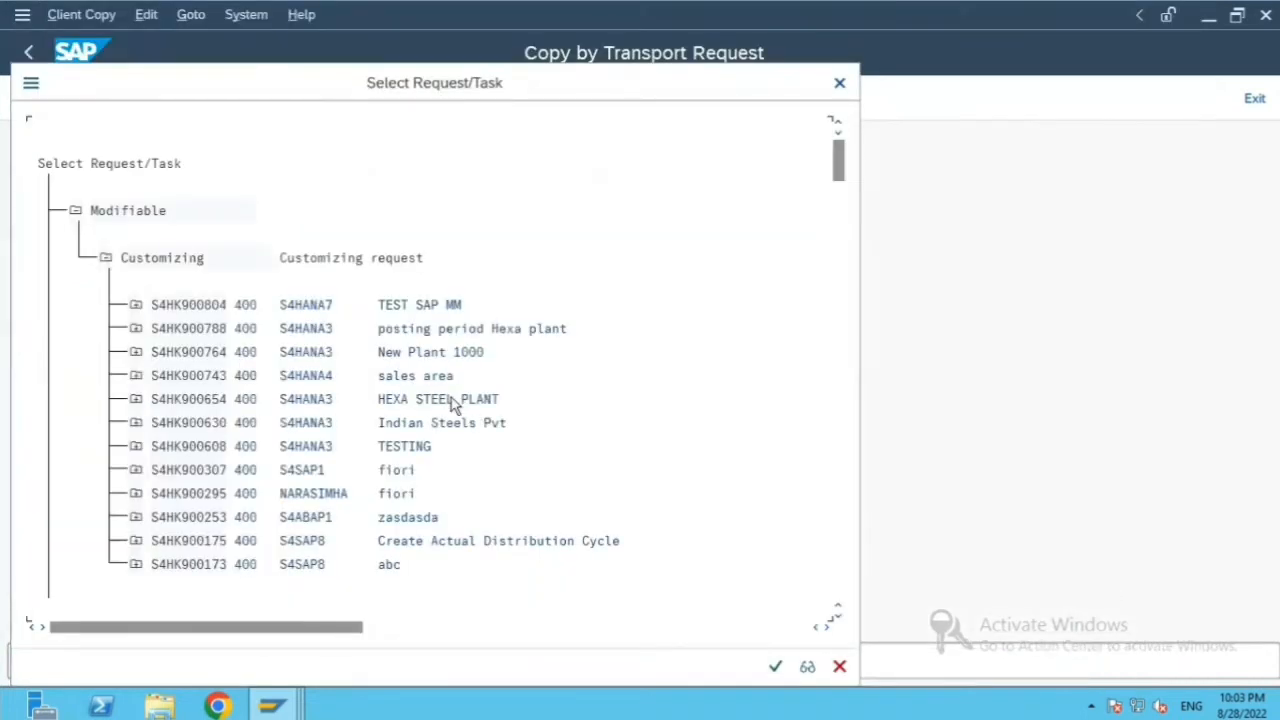
{"action": "left_click", "coordinate": [135, 304]}
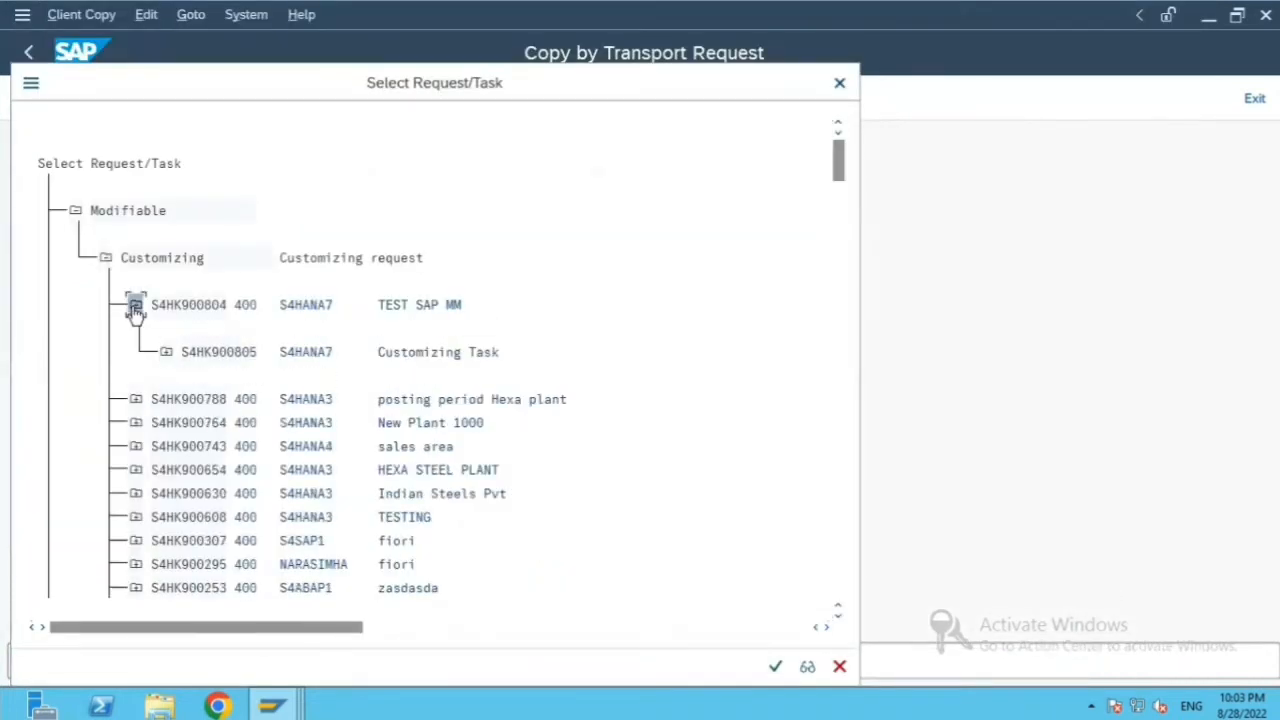
{"action": "left_click", "coordinate": [166, 351]}
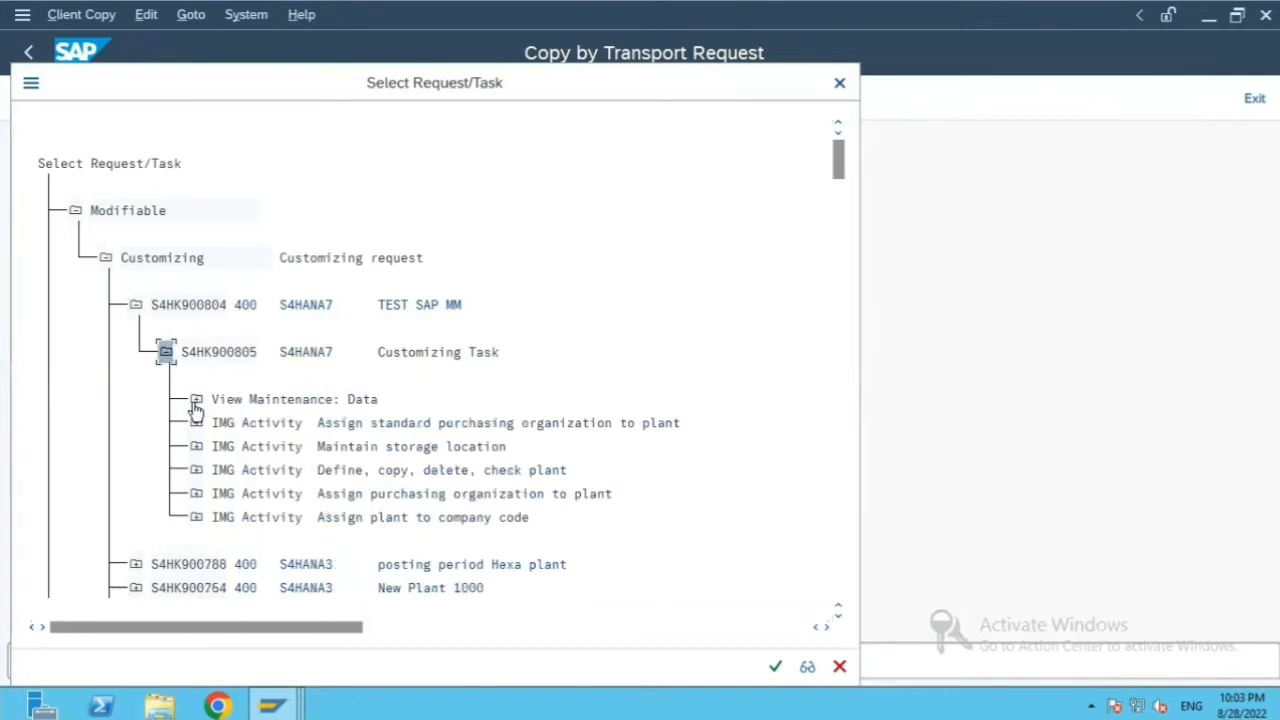
{"action": "left_click", "coordinate": [195, 399]}
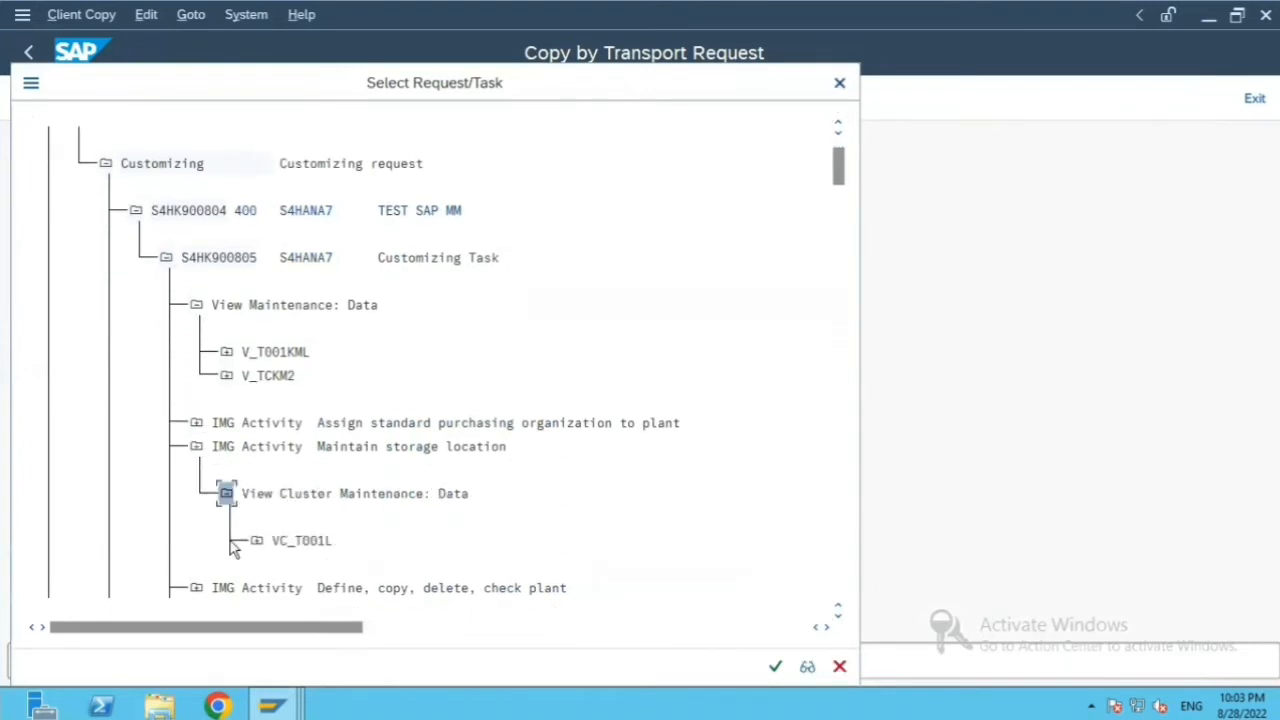
{"action": "left_click", "coordinate": [238, 540]}
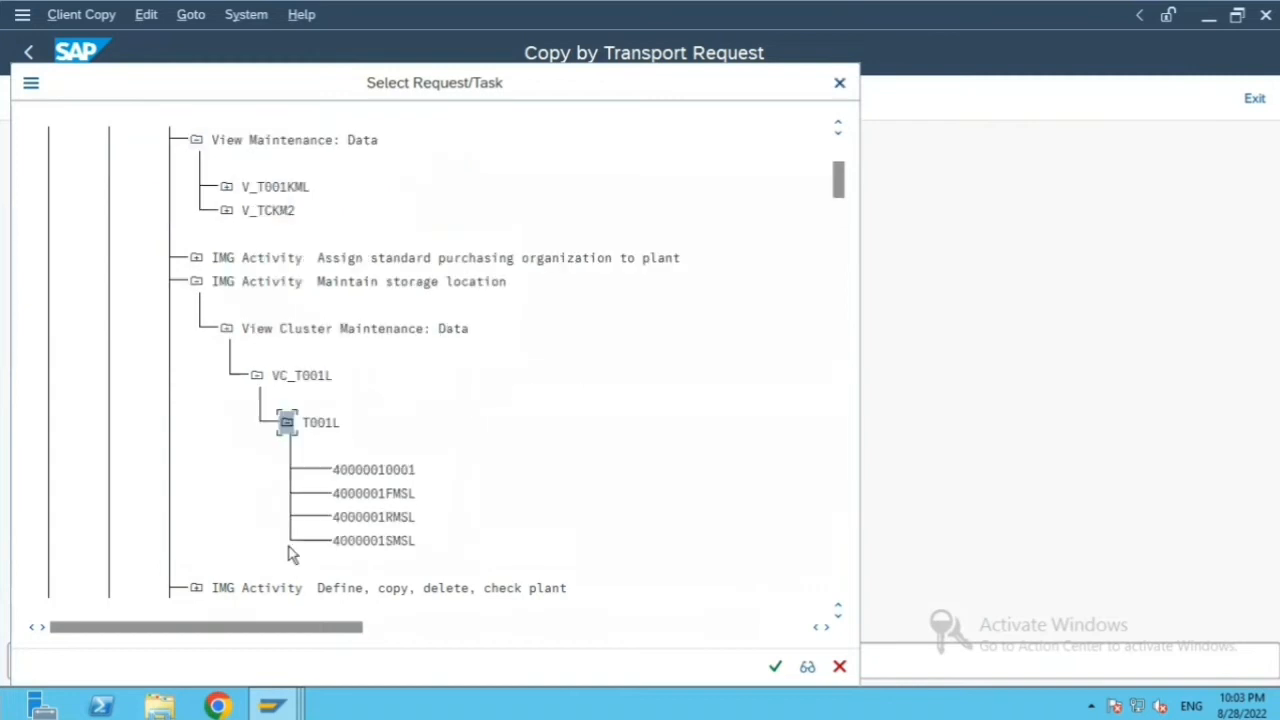
{"action": "mouse_move", "coordinate": [378, 489]}
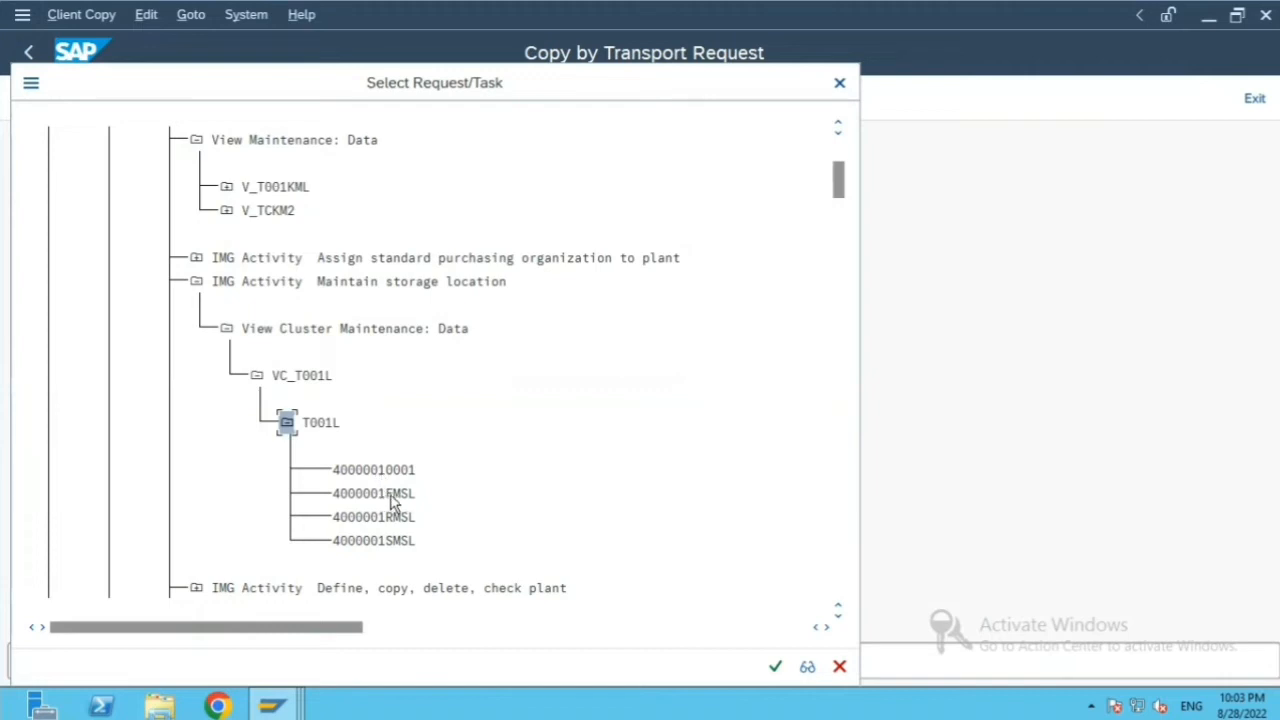
{"action": "mouse_move", "coordinate": [422, 542]}
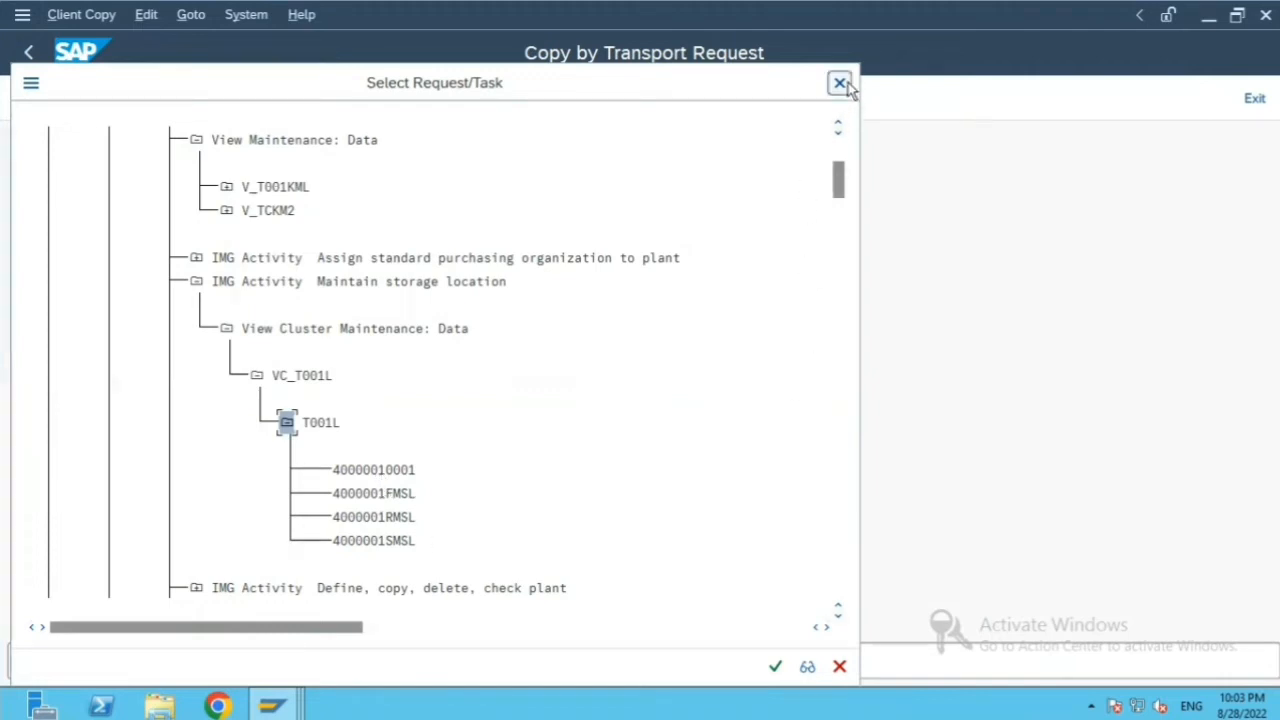
Close the tree, search Customizing requests again, and pick S4HK900804 as transport request.
{"action": "left_click", "coordinate": [836, 82]}
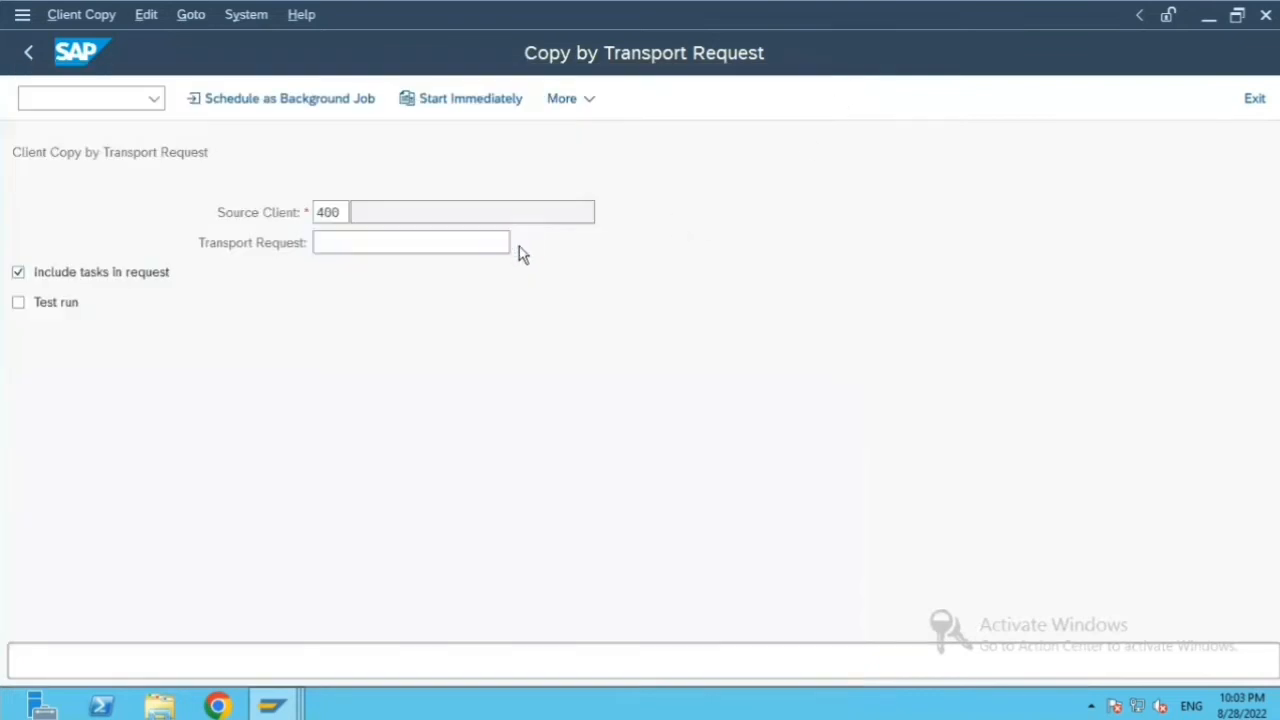
{"action": "left_click", "coordinate": [509, 242]}
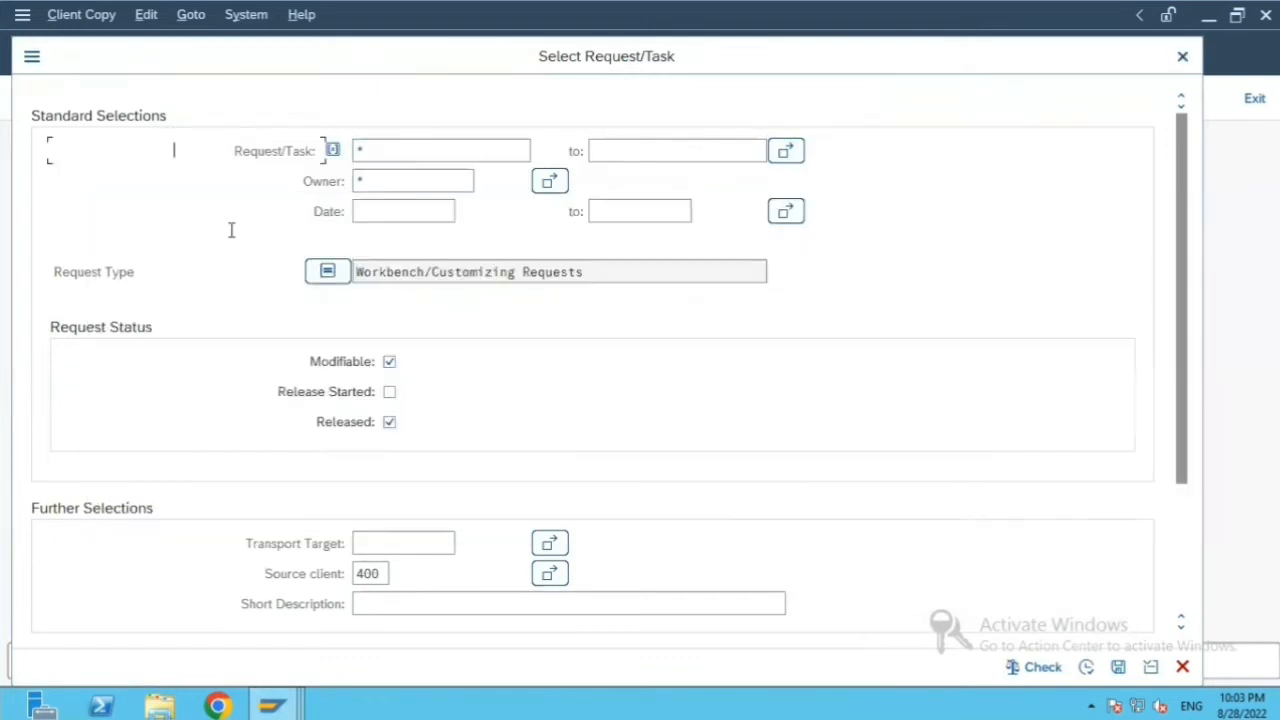
{"action": "left_click", "coordinate": [327, 271]}
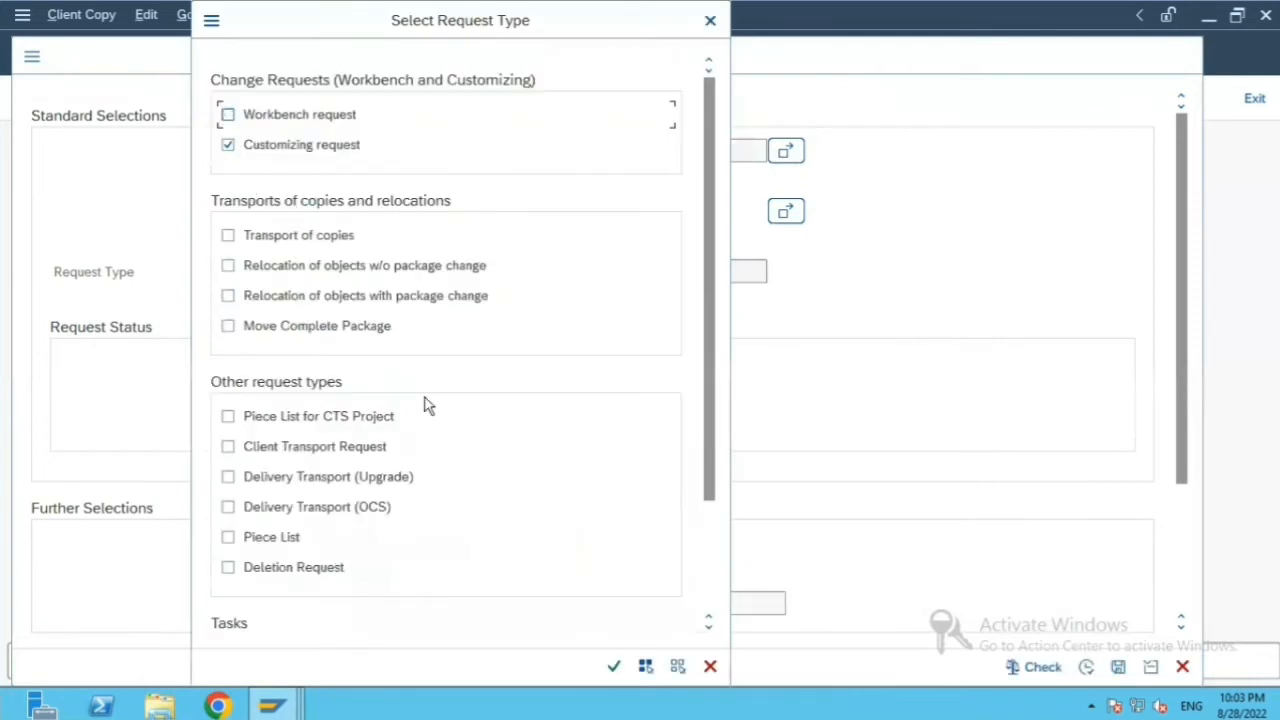
{"action": "left_click", "coordinate": [613, 666]}
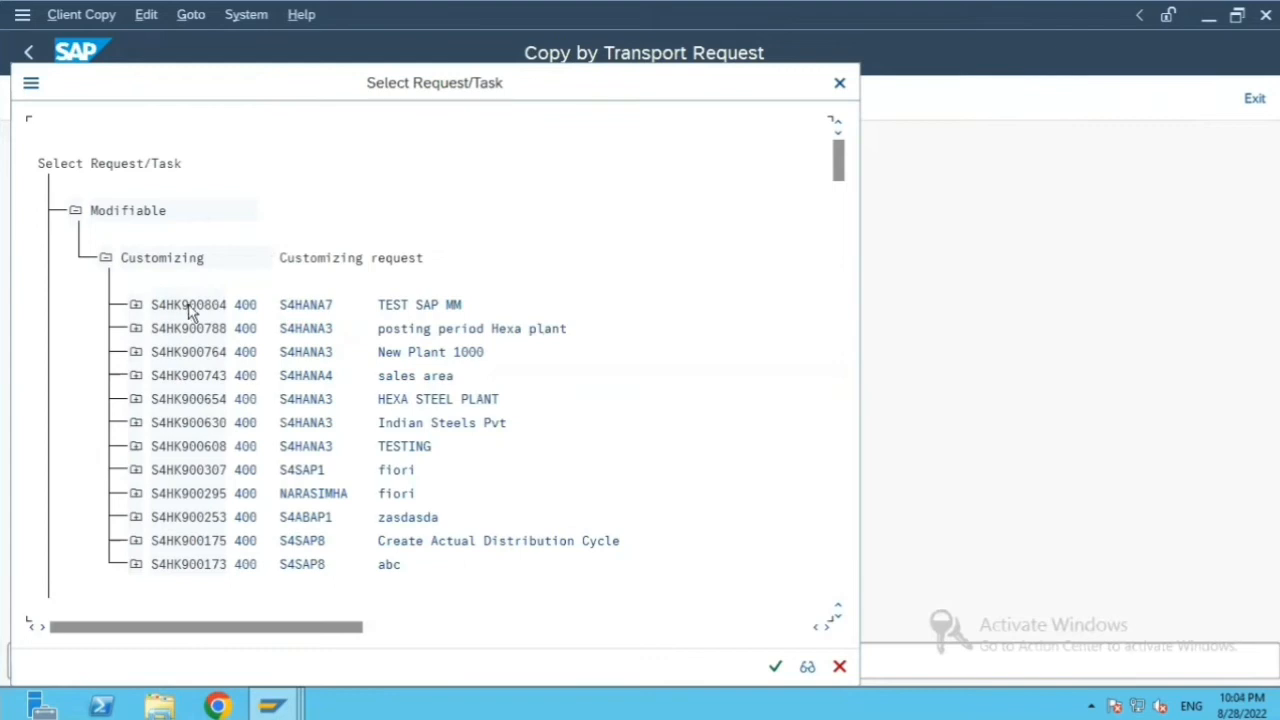
{"action": "double_click", "coordinate": [188, 304]}
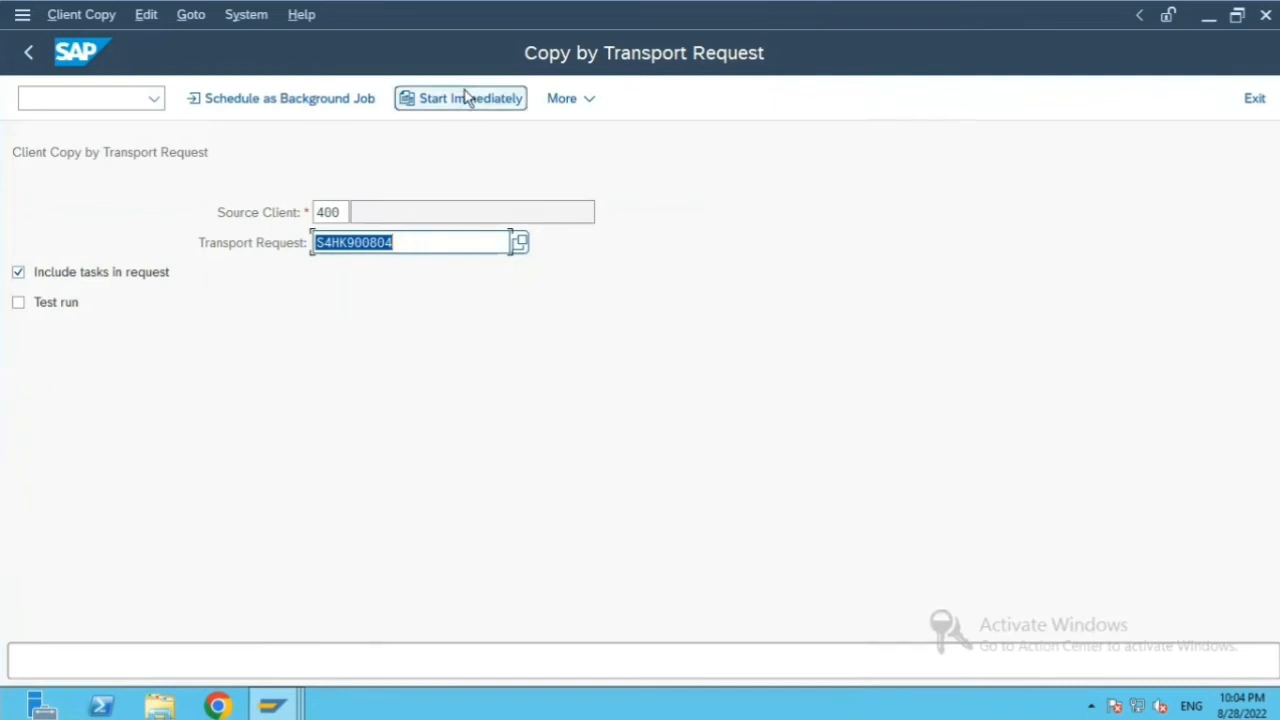
Start the copy immediately and confirm copying client-specific data from 400 to 800.
{"action": "left_click", "coordinate": [460, 98]}
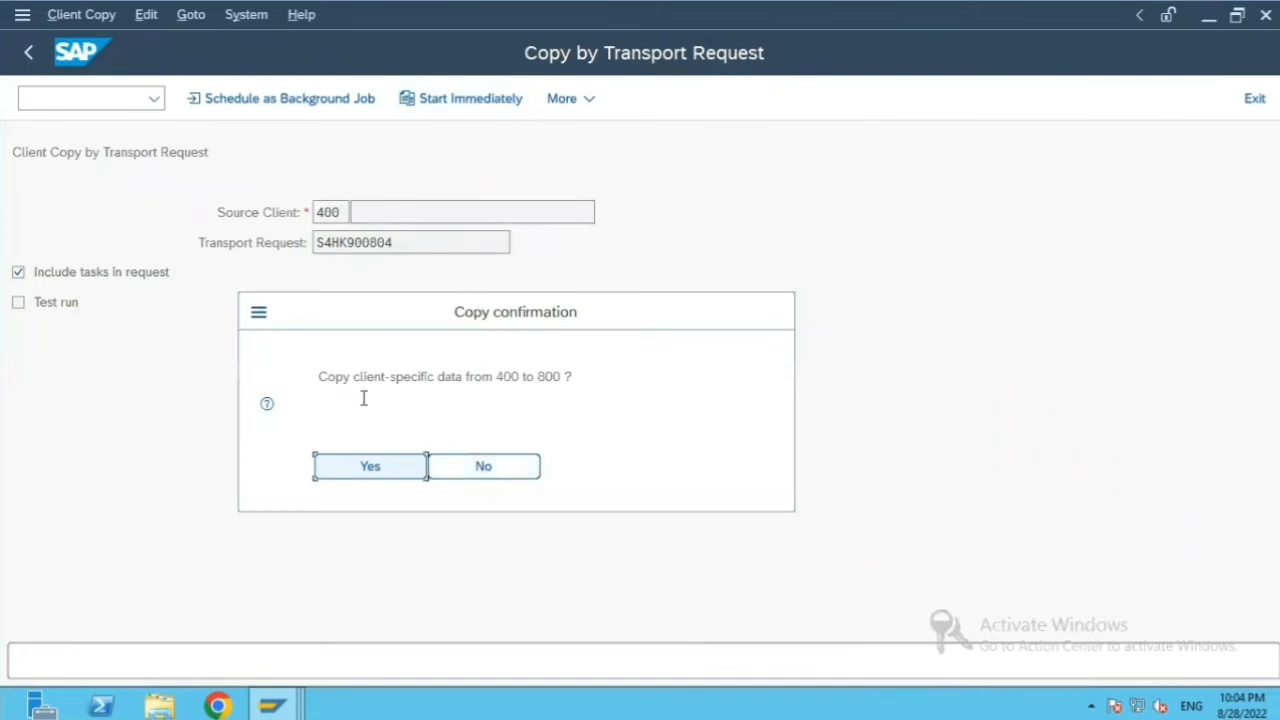
{"action": "mouse_move", "coordinate": [507, 398]}
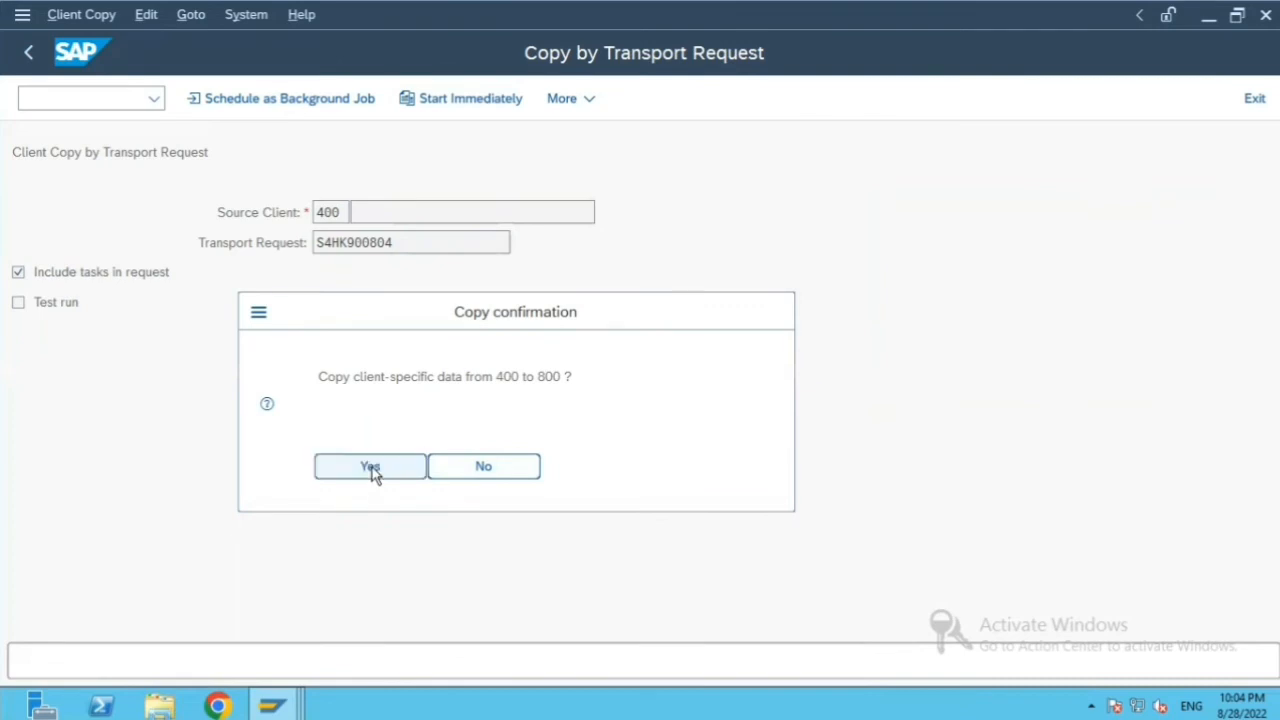
{"action": "left_click", "coordinate": [369, 466]}
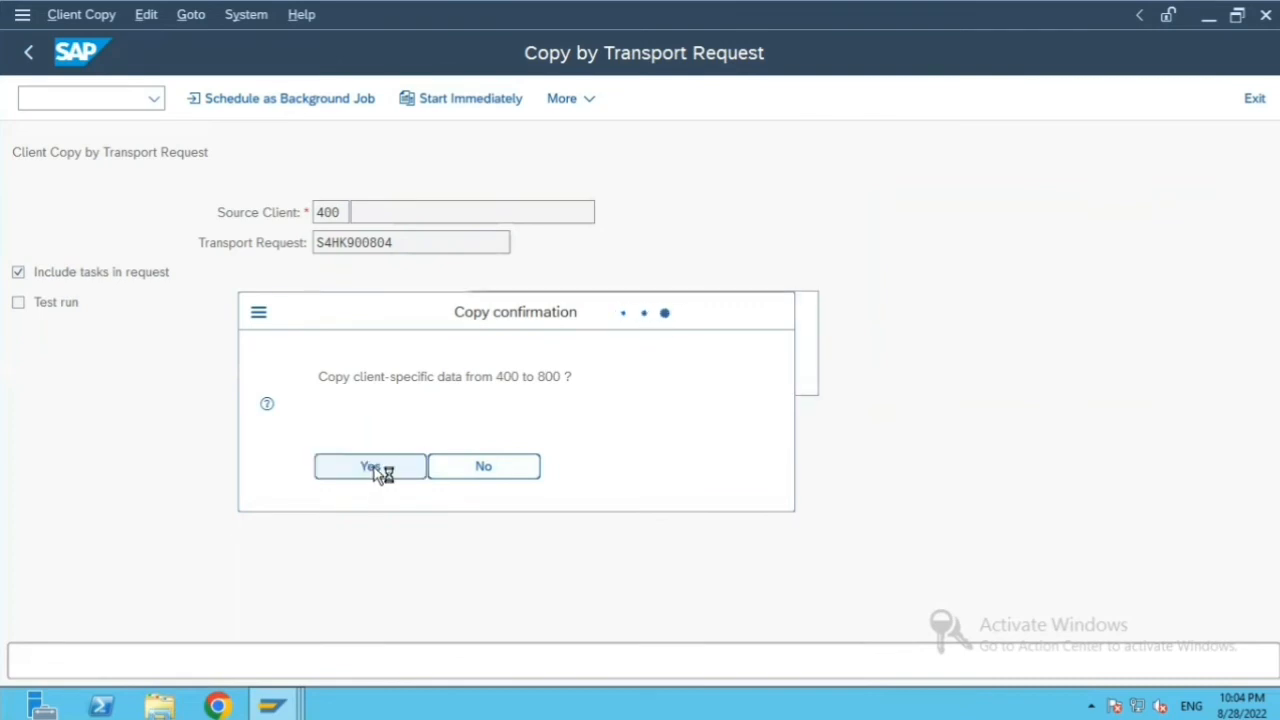
{"action": "left_click", "coordinate": [369, 466]}
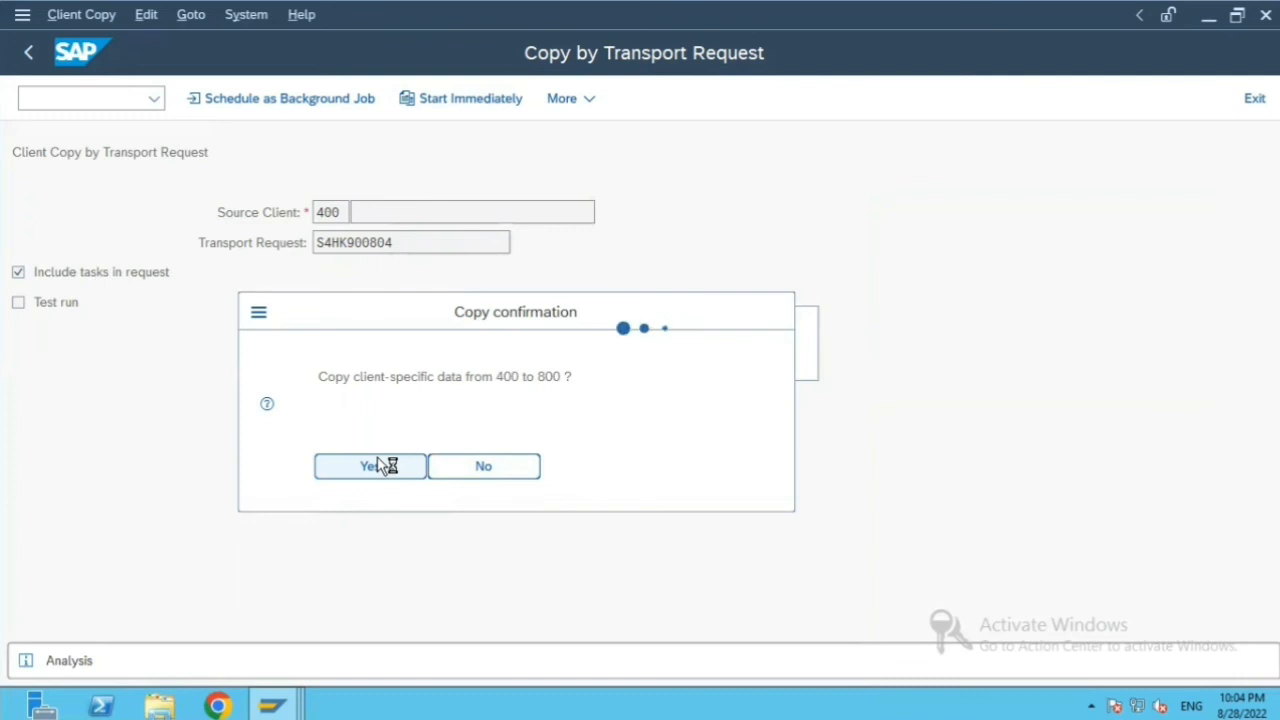
{"action": "mouse_move", "coordinate": [383, 455]}
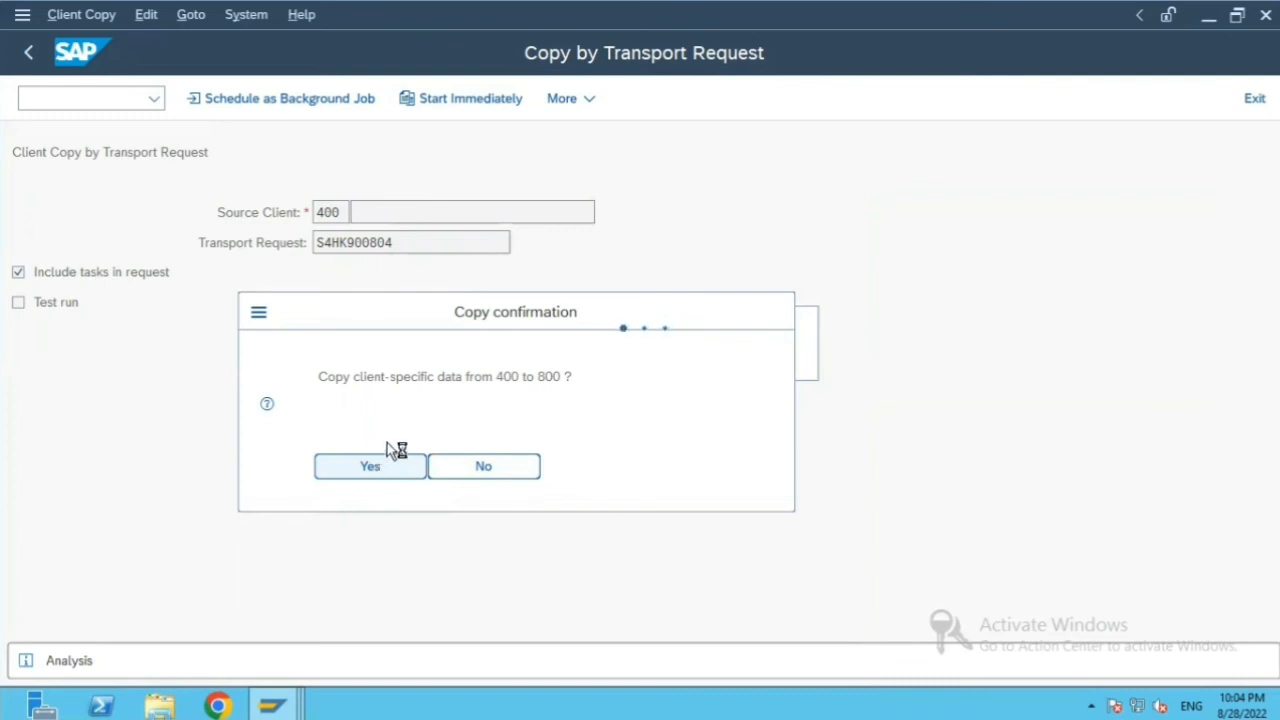
{"action": "left_click", "coordinate": [369, 466]}
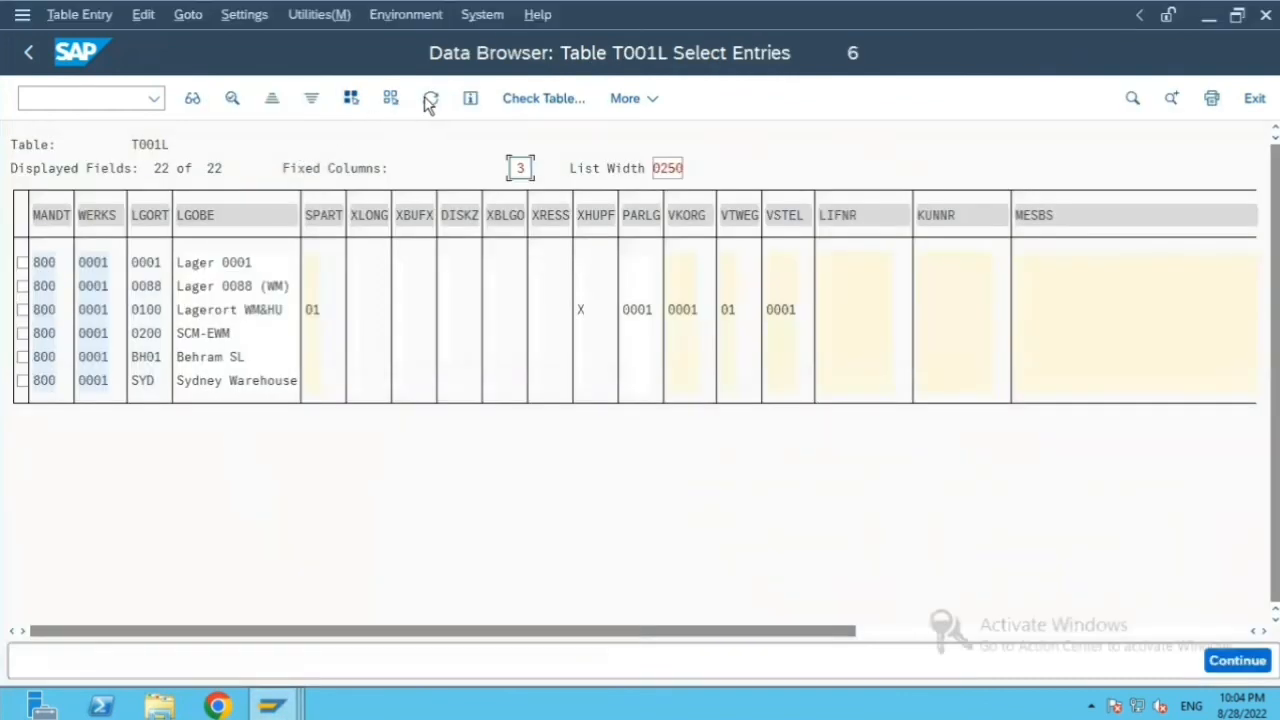
Refresh T001L to see five storage locations, then return to the client copy session.
{"action": "left_click", "coordinate": [430, 98]}
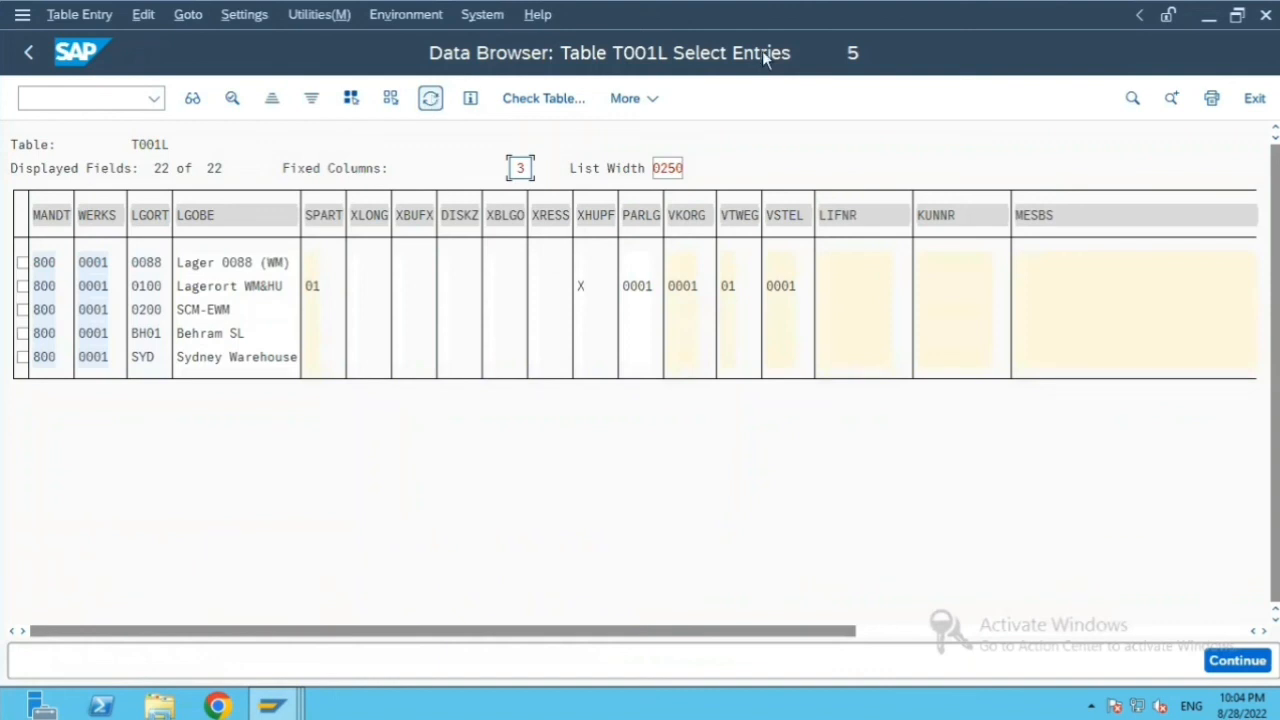
{"action": "mouse_move", "coordinate": [855, 70]}
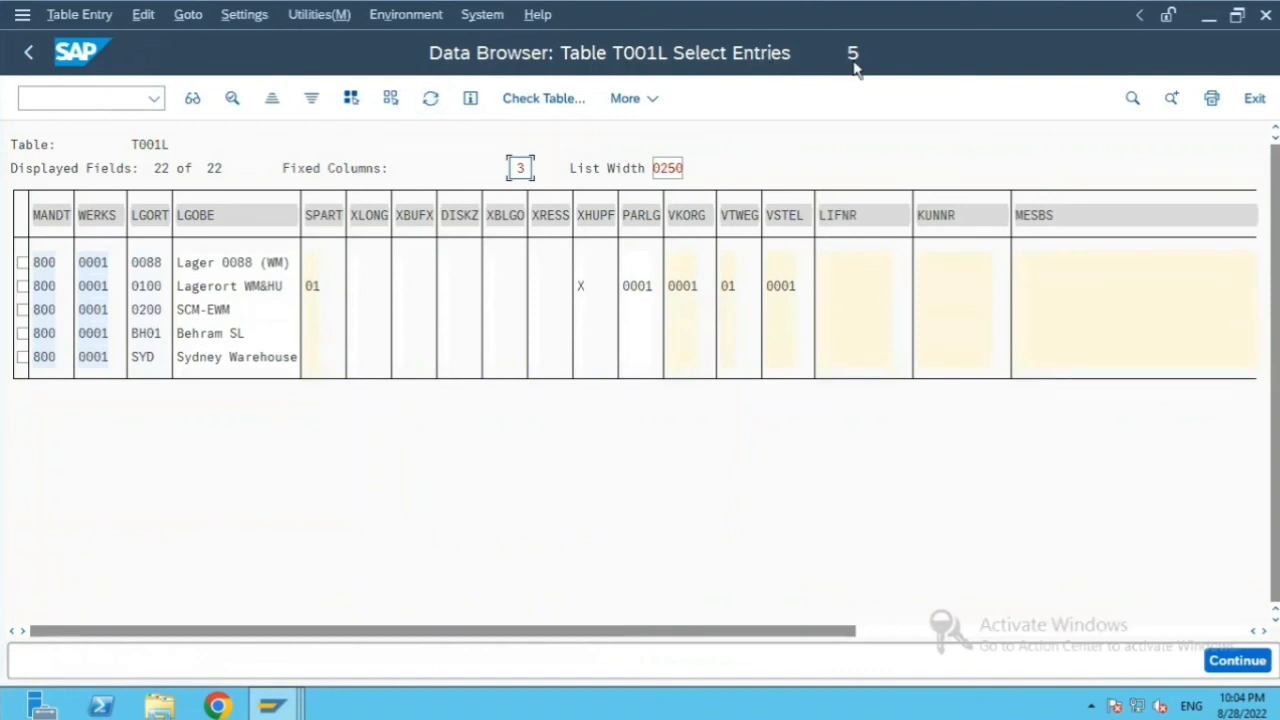
{"action": "mouse_move", "coordinate": [367, 352]}
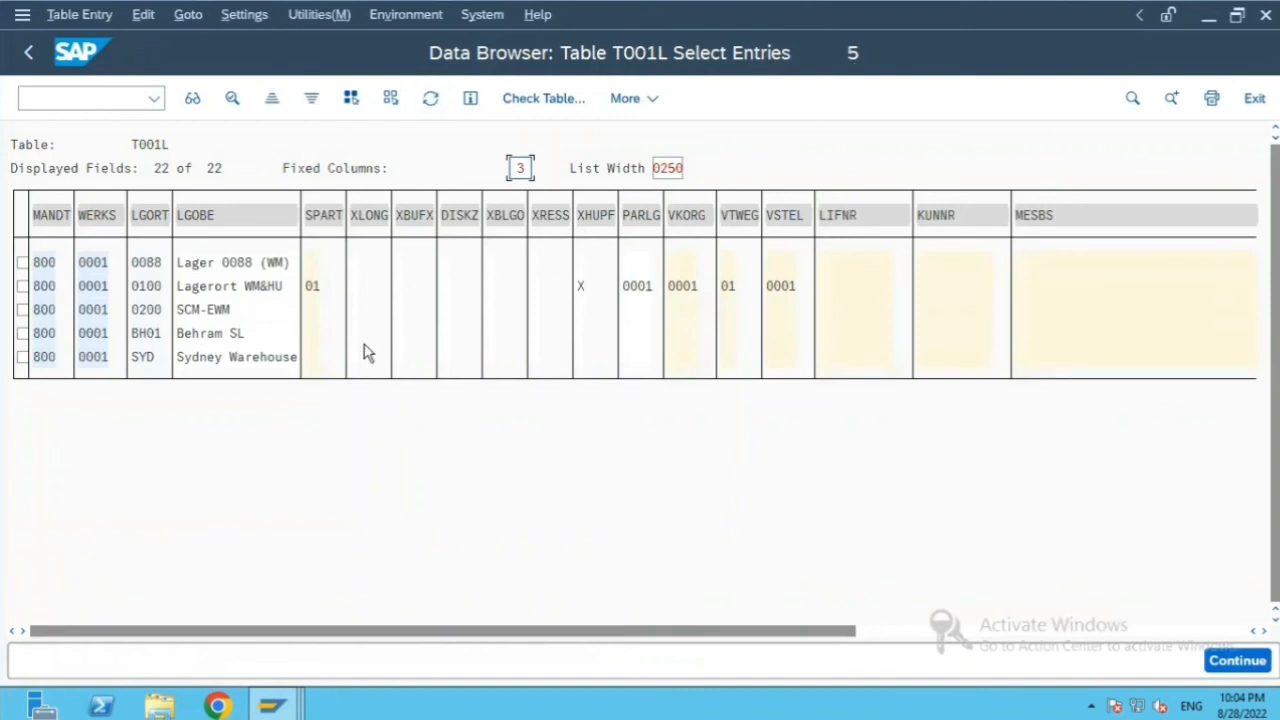
{"action": "mouse_move", "coordinate": [224, 426]}
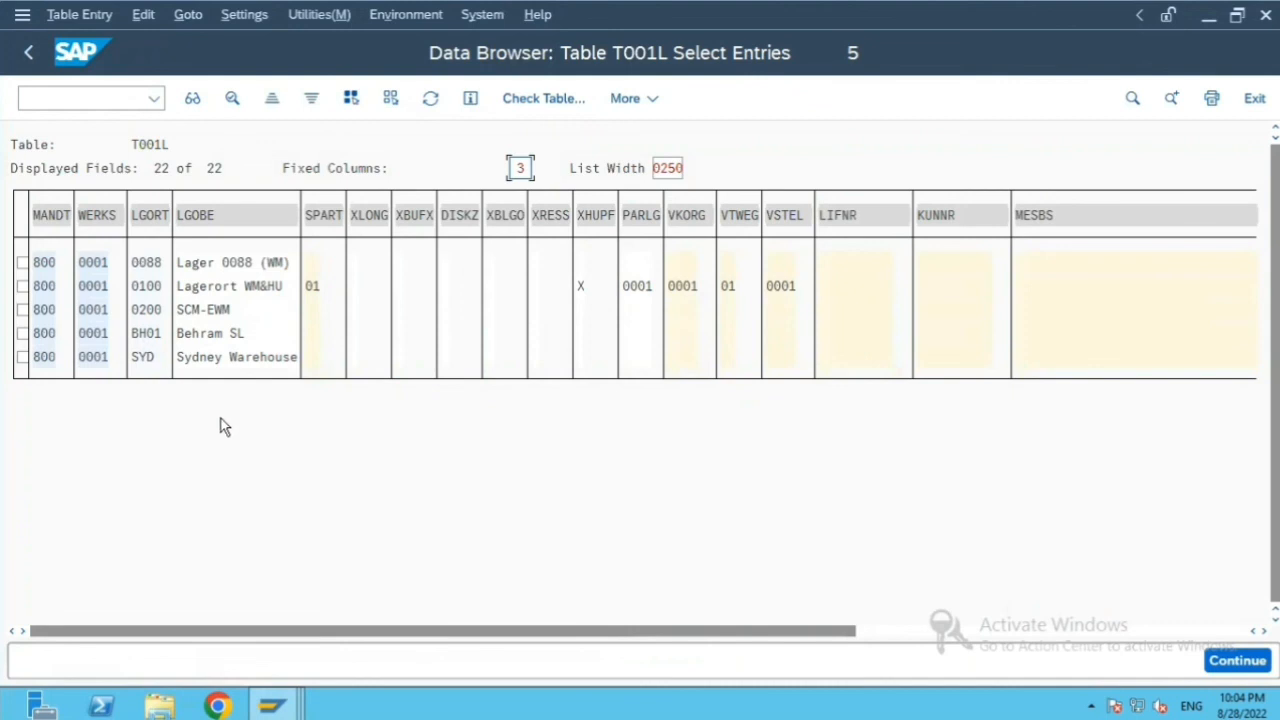
{"action": "mouse_move", "coordinate": [306, 430]}
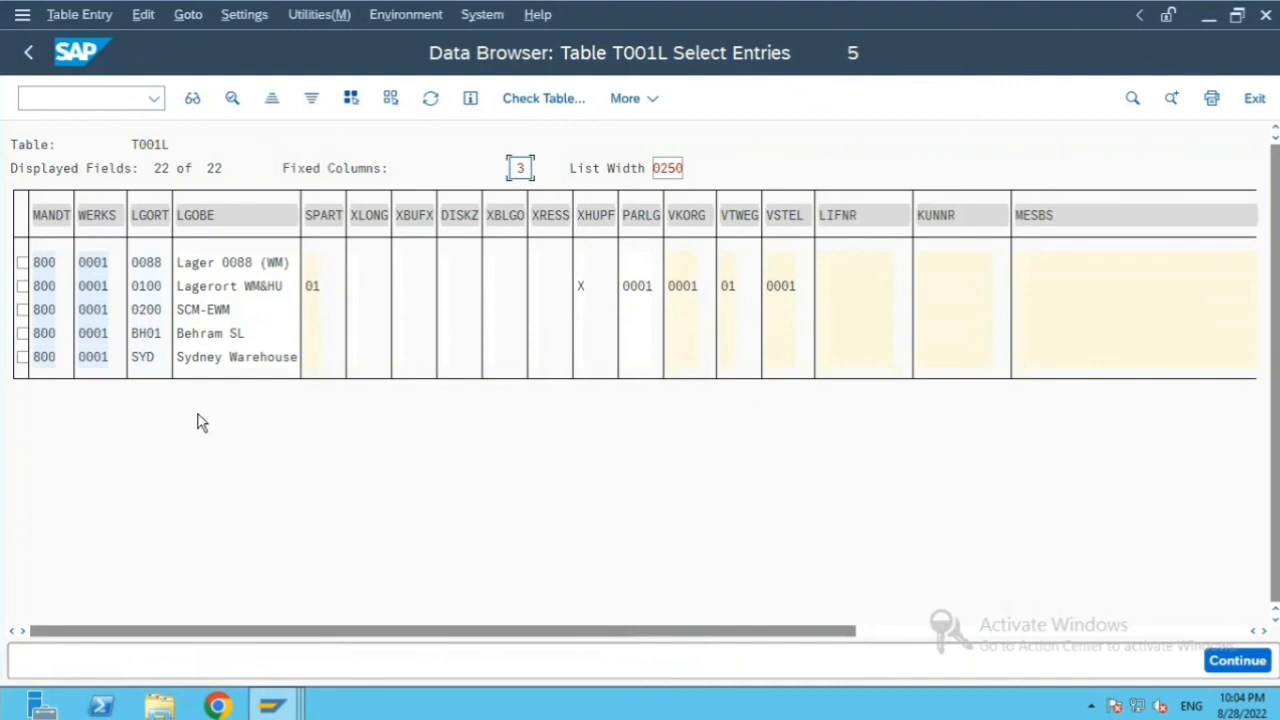
{"action": "mouse_move", "coordinate": [610, 173]}
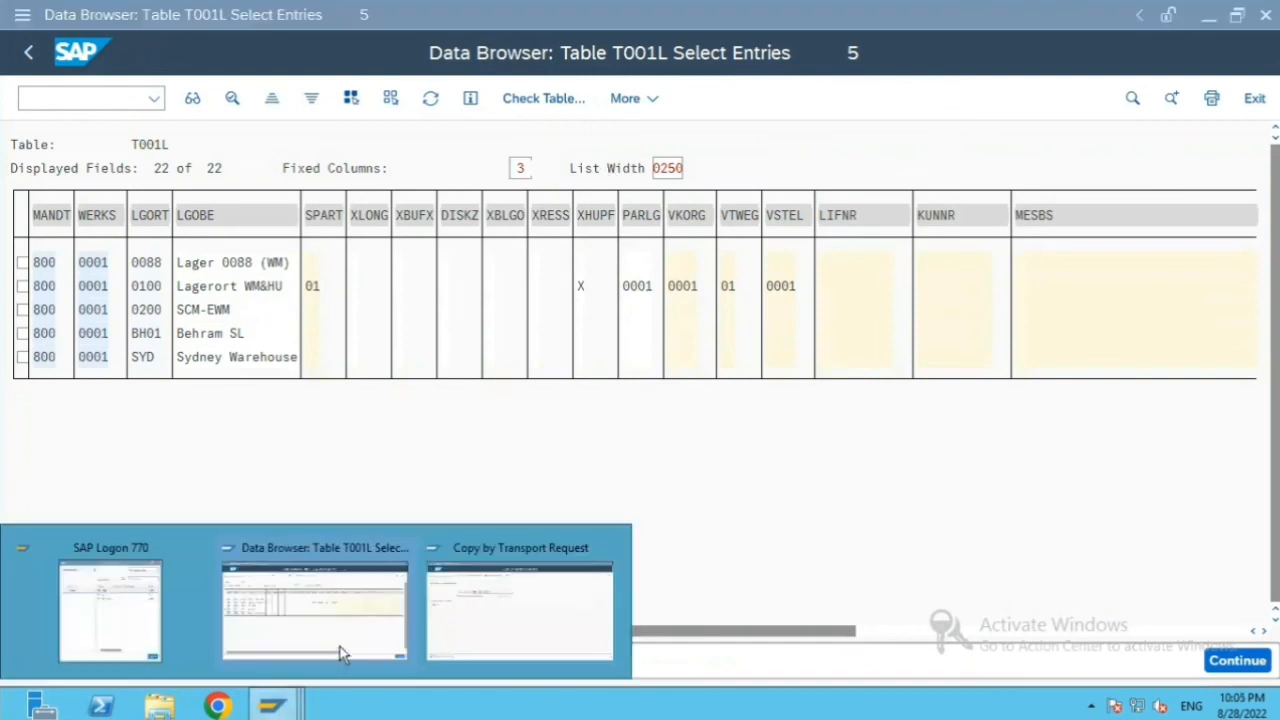
{"action": "left_click", "coordinate": [519, 605]}
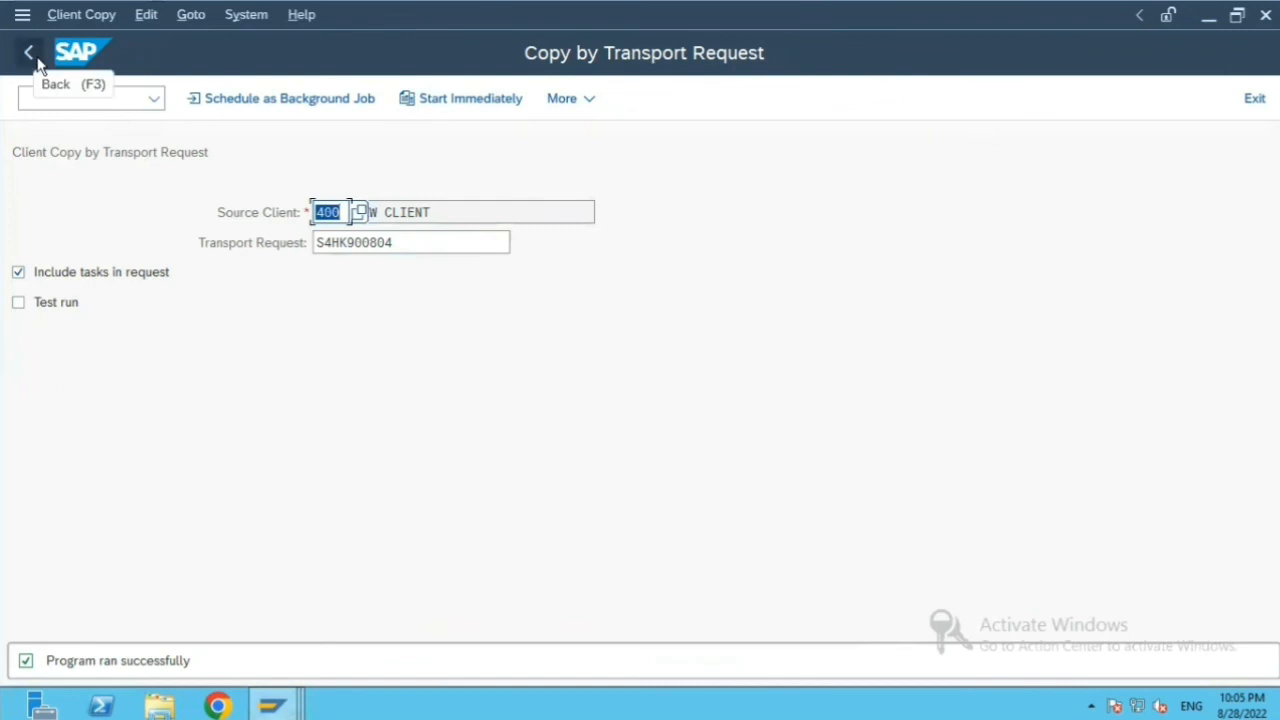